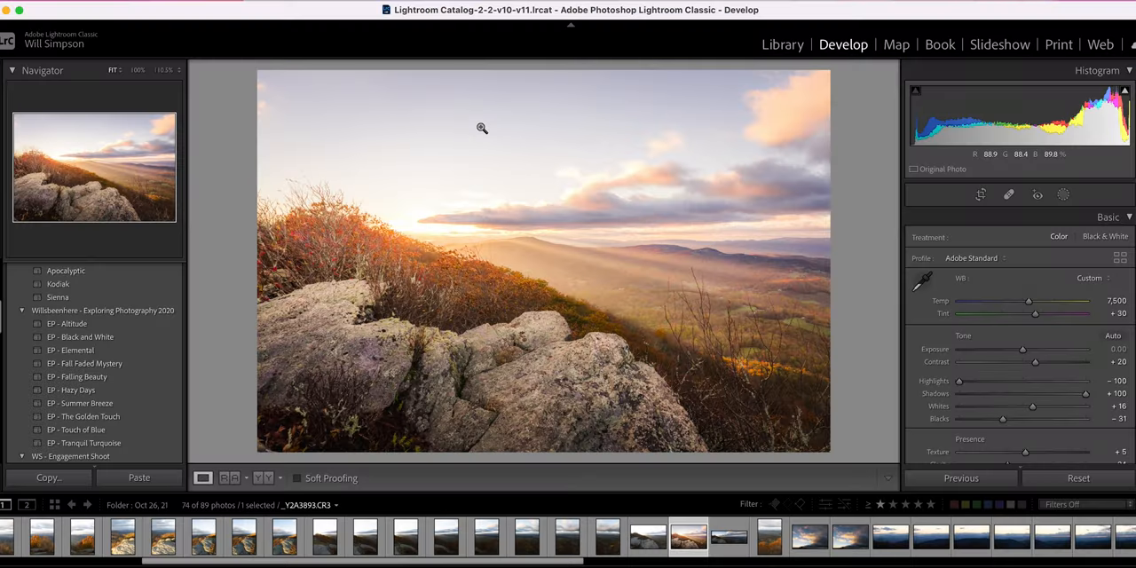
mouse_move(486, 128)
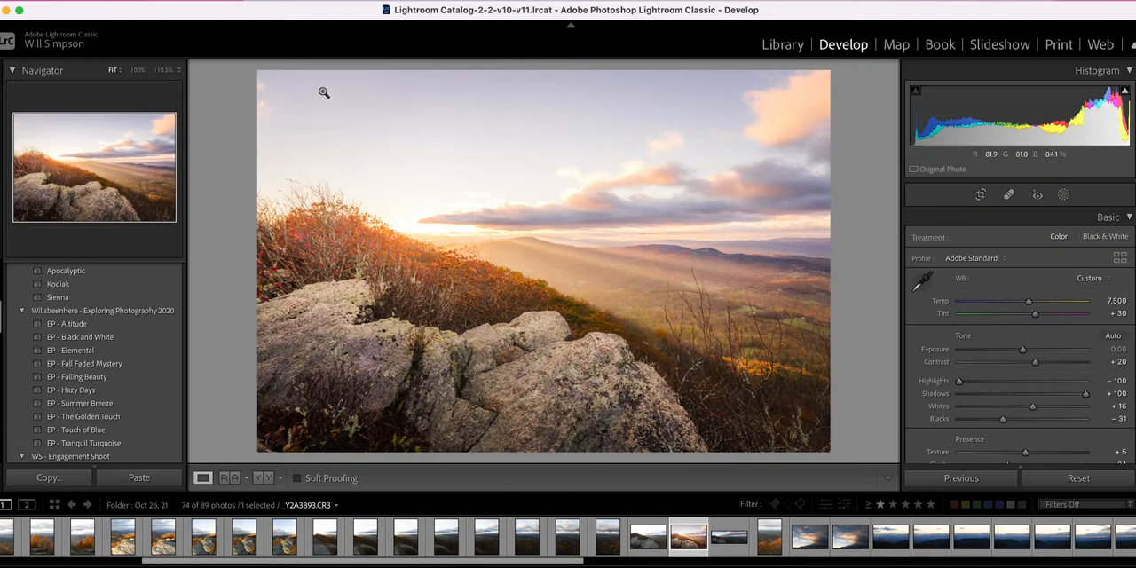
Bring up the Export One File dialog for the sunset photo from its context menu
right_click(541, 258)
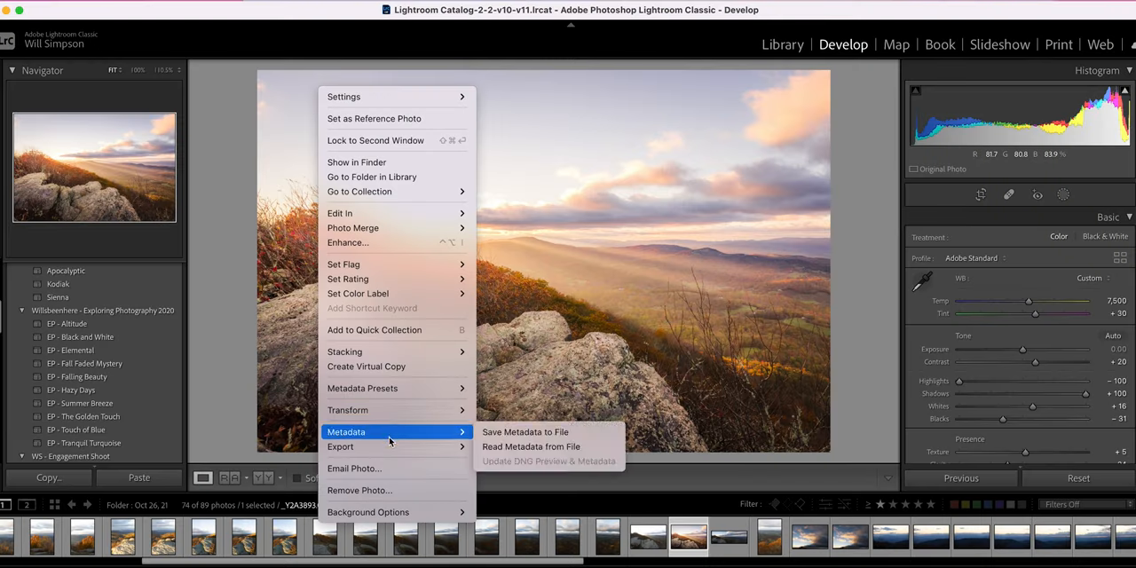
click(341, 448)
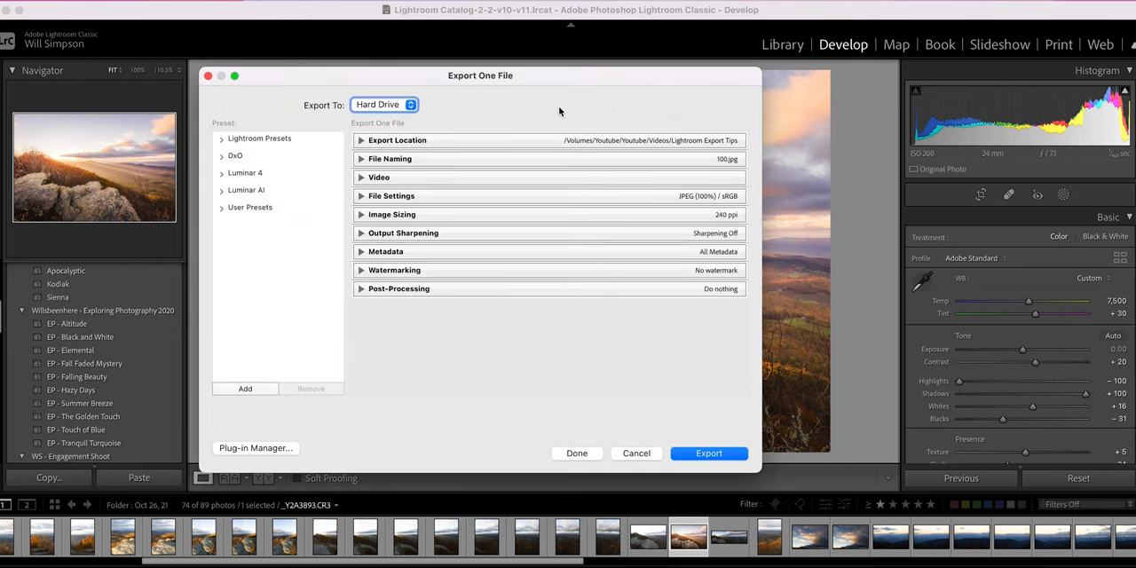
mouse_move(547, 309)
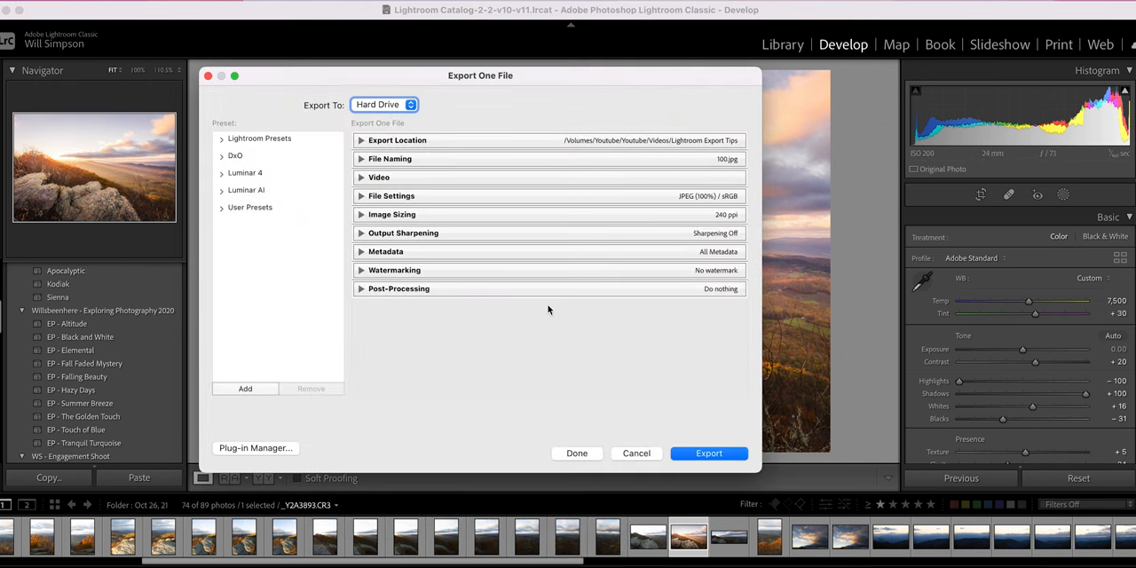
mouse_move(346, 142)
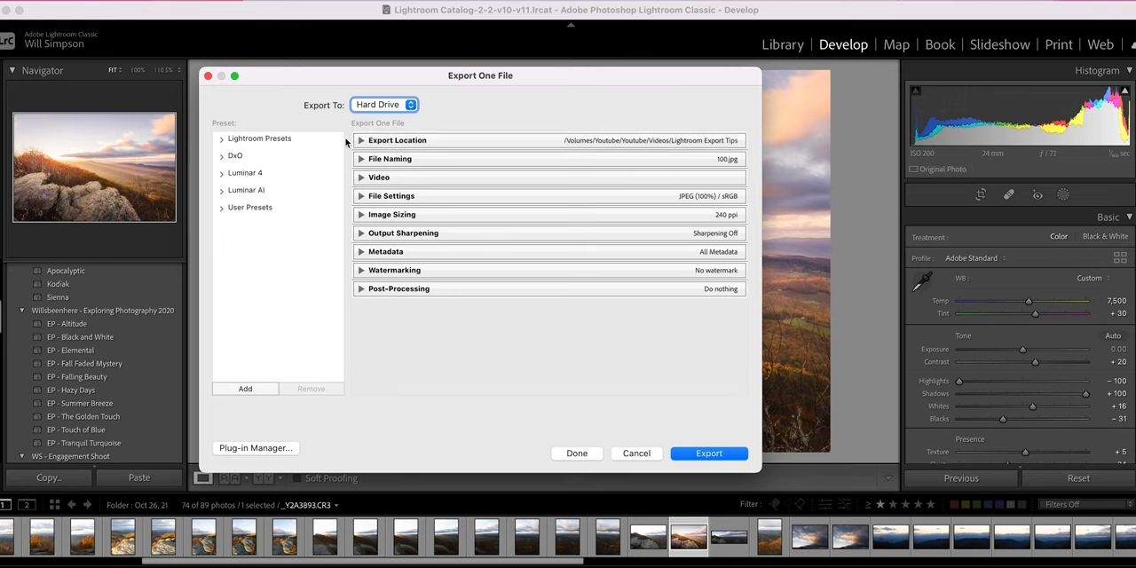
mouse_move(341, 135)
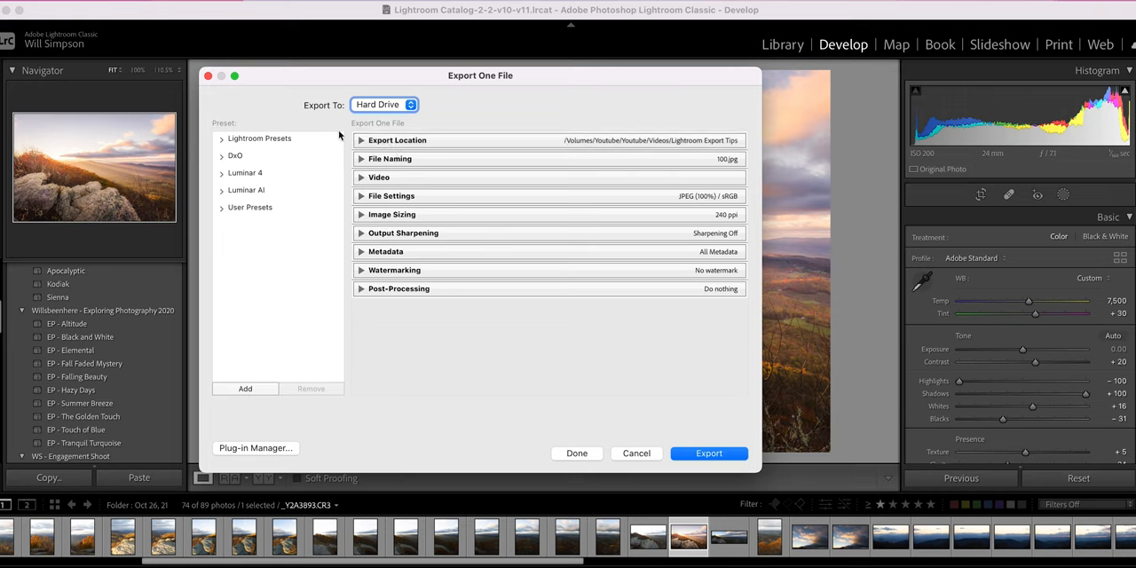
click(360, 140)
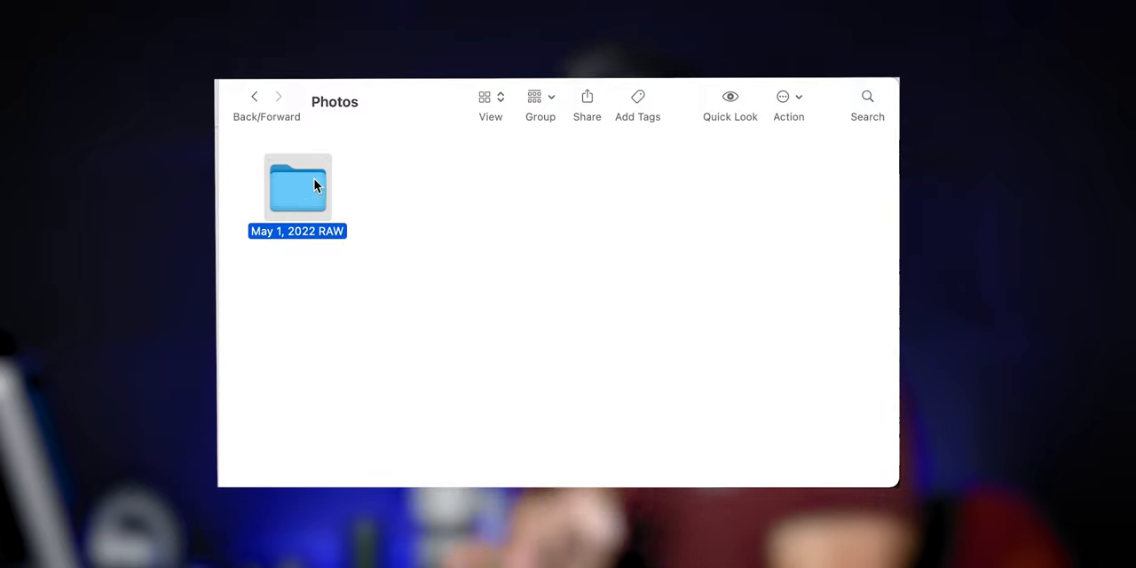
Name the new Finder folder 'May 1, 2022 EDITS' beside the RAW folder
text(M)
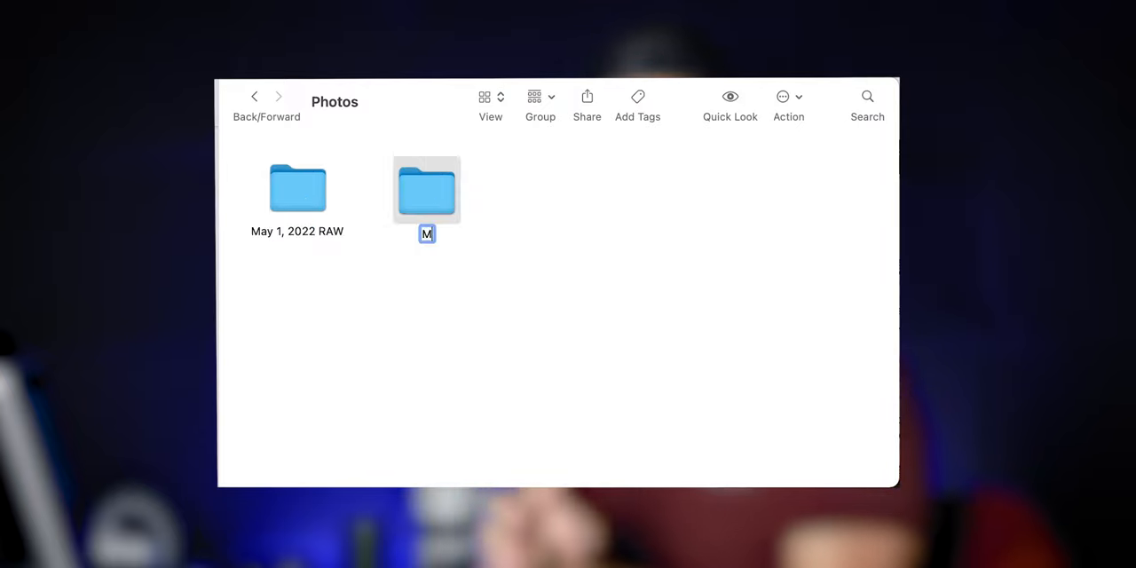
text(ay 1, 2022 E)
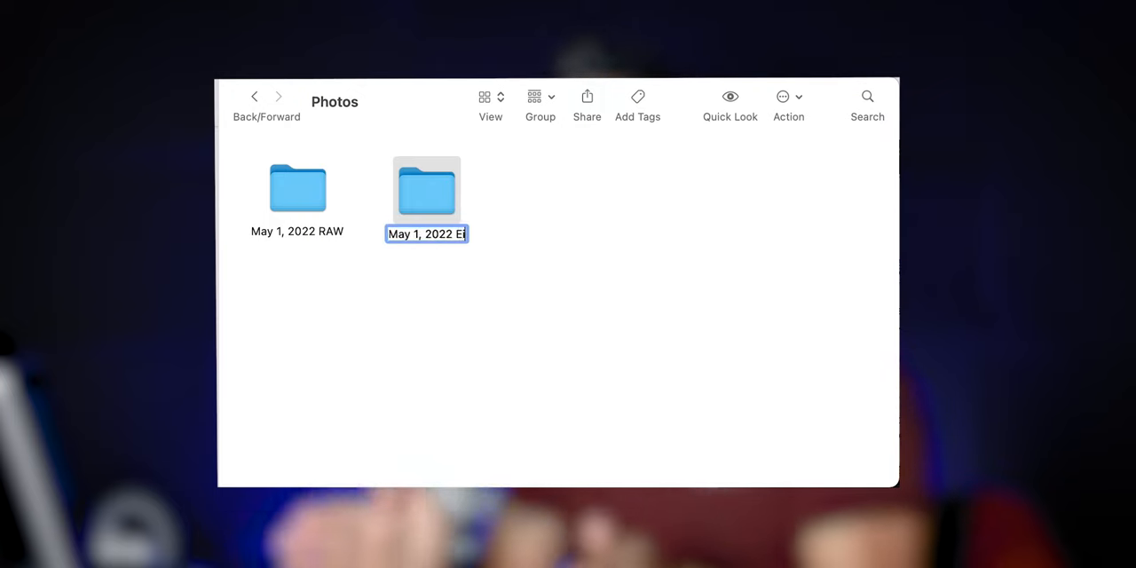
text(DITS)
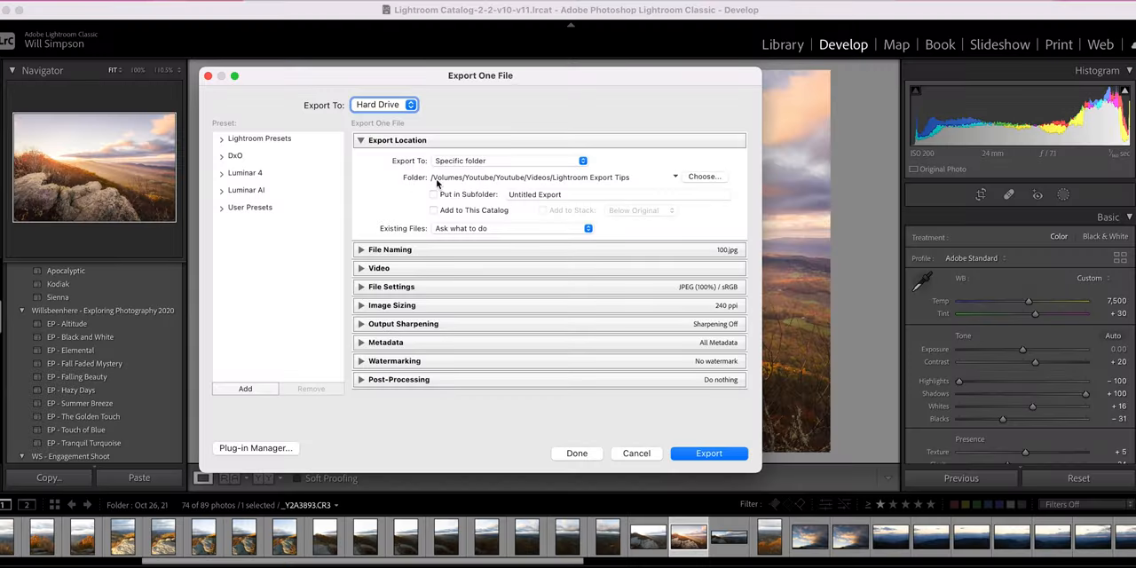
mouse_move(529, 178)
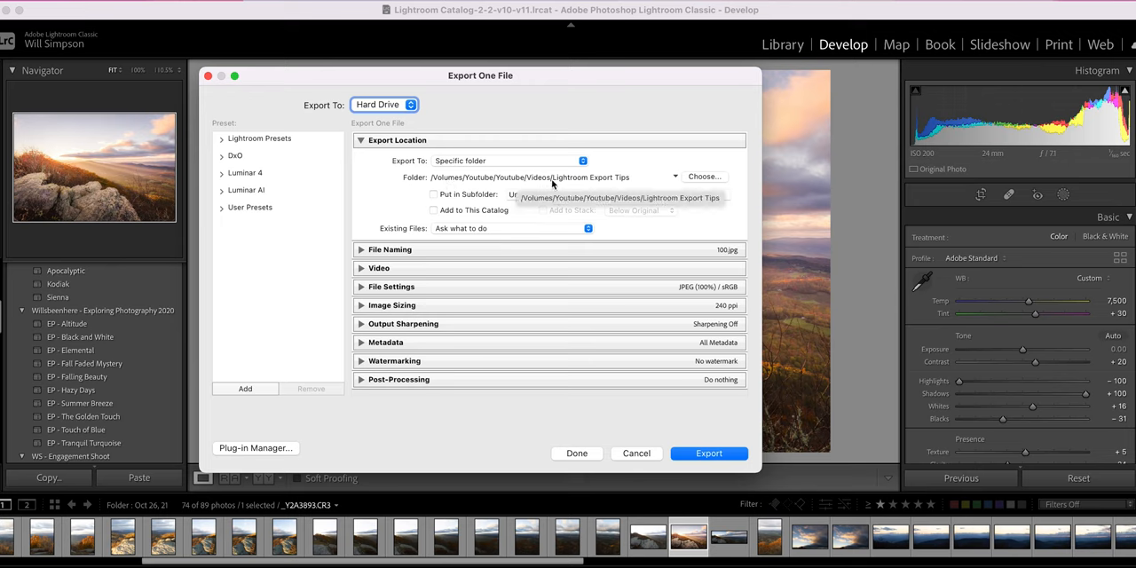
mouse_move(618, 186)
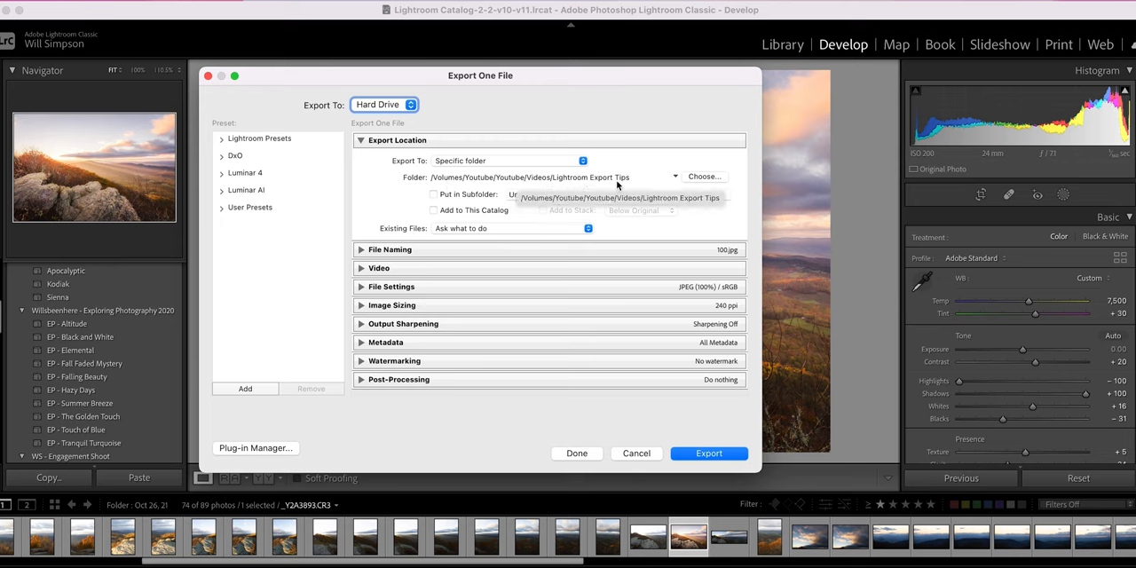
mouse_move(639, 163)
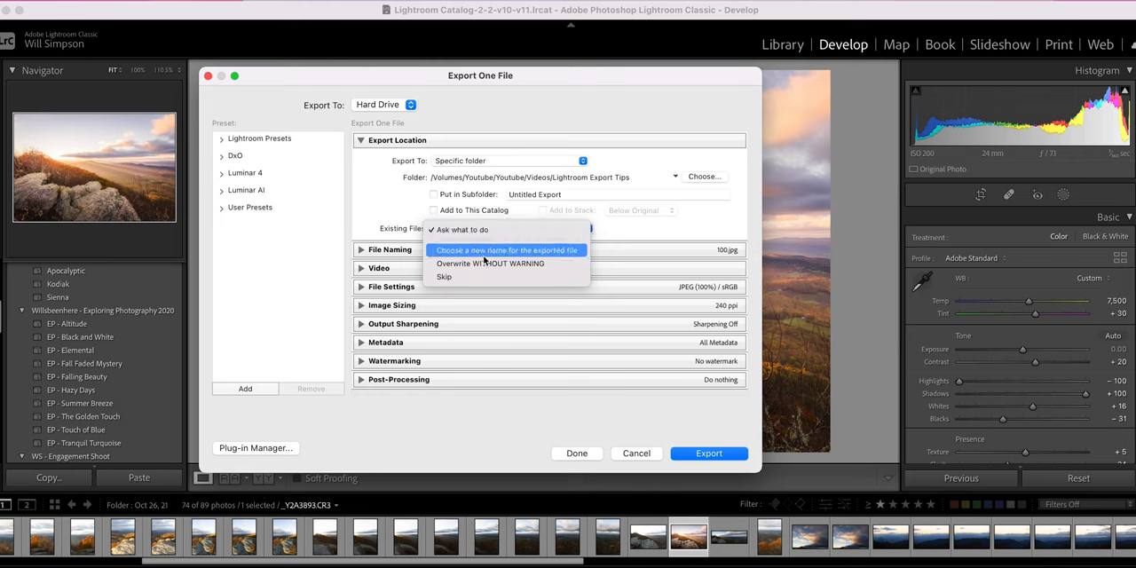
mouse_move(483, 277)
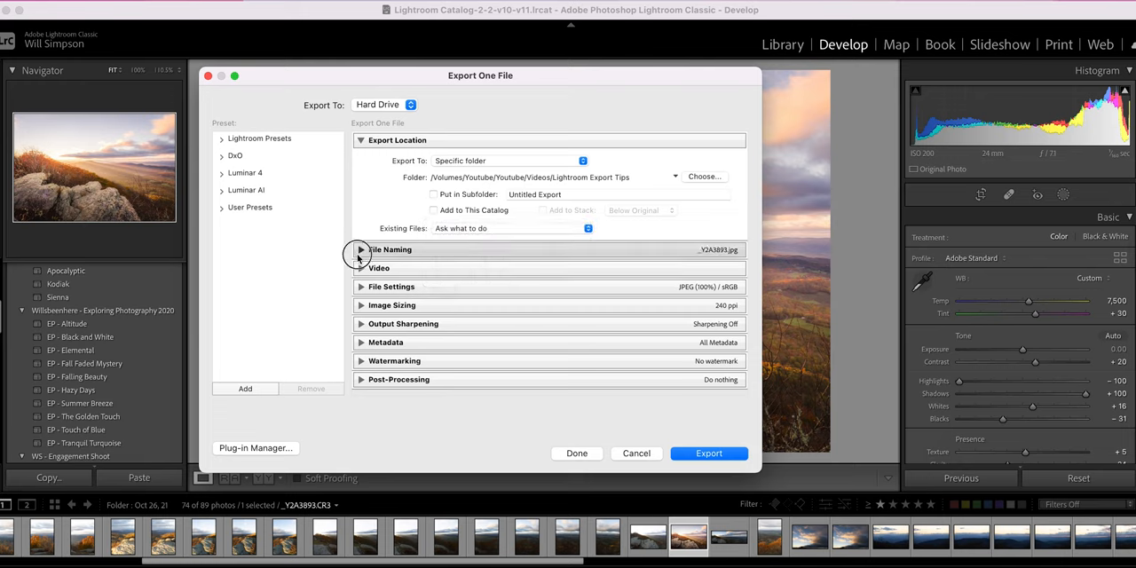
Try the custom export name 'renamed file', then switch renaming off to keep _Y2A3893.jpg
click(360, 249)
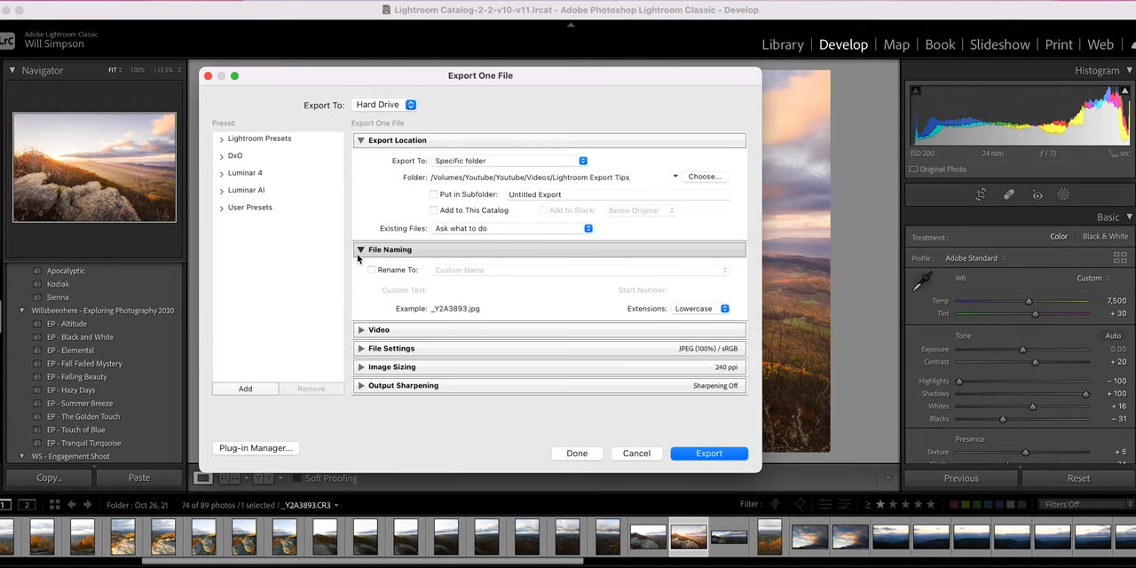
click(577, 269)
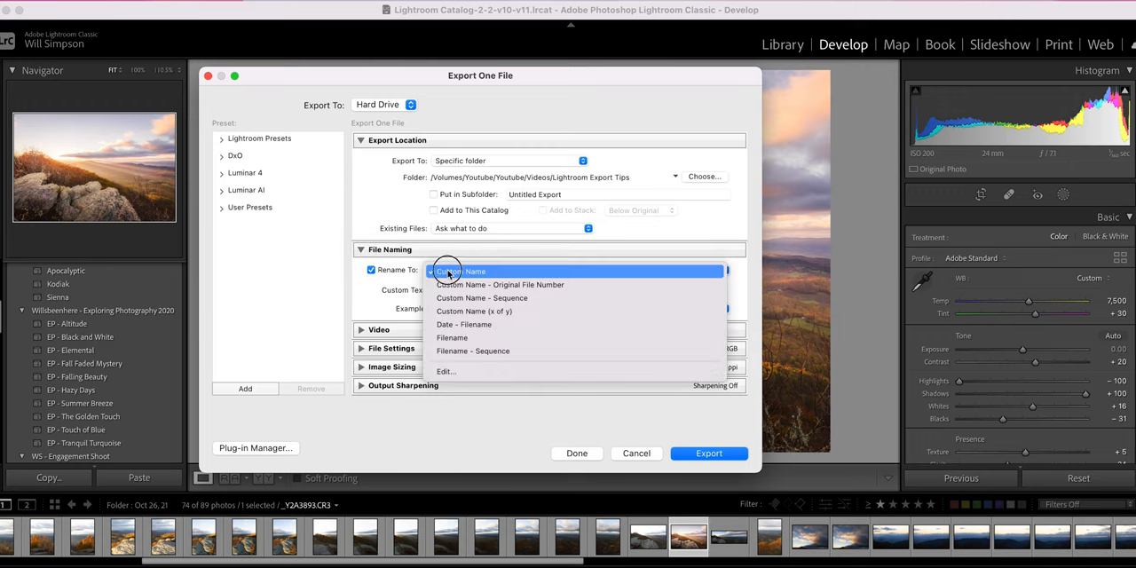
click(460, 270)
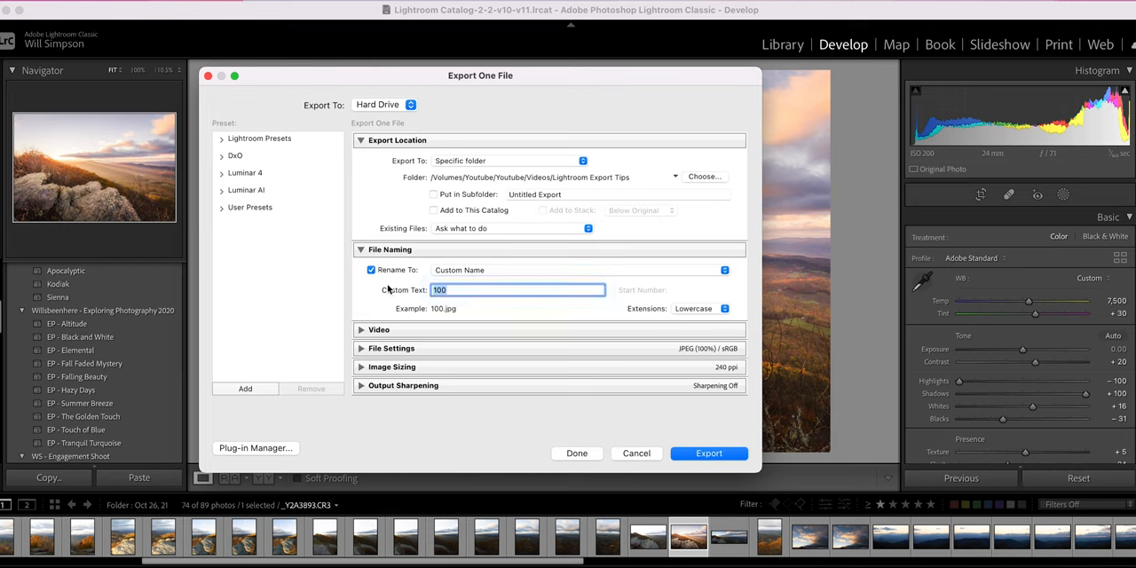
text(ren)
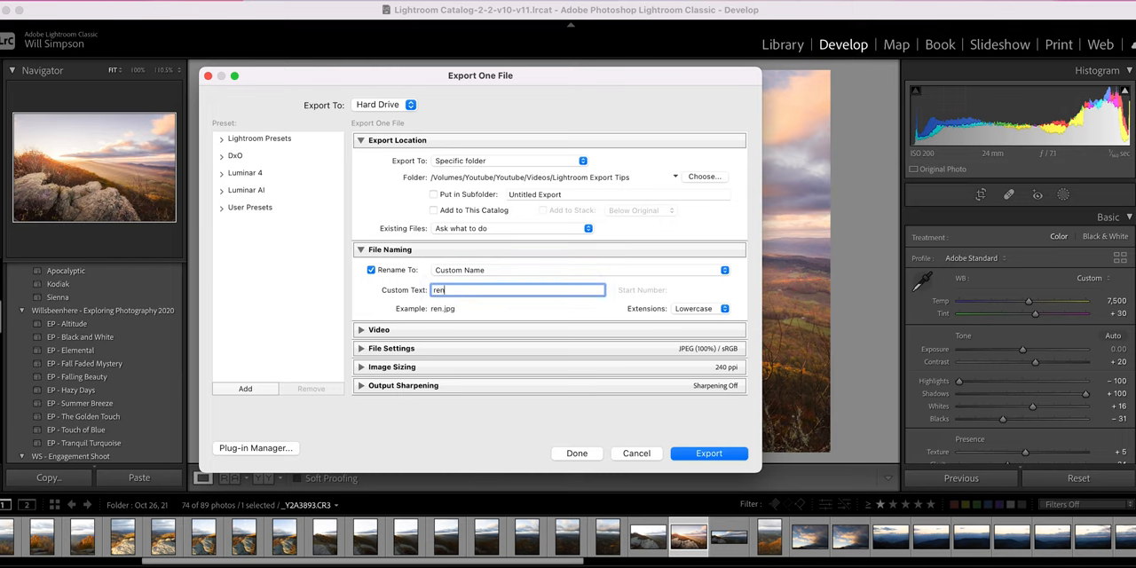
text(renamed file)
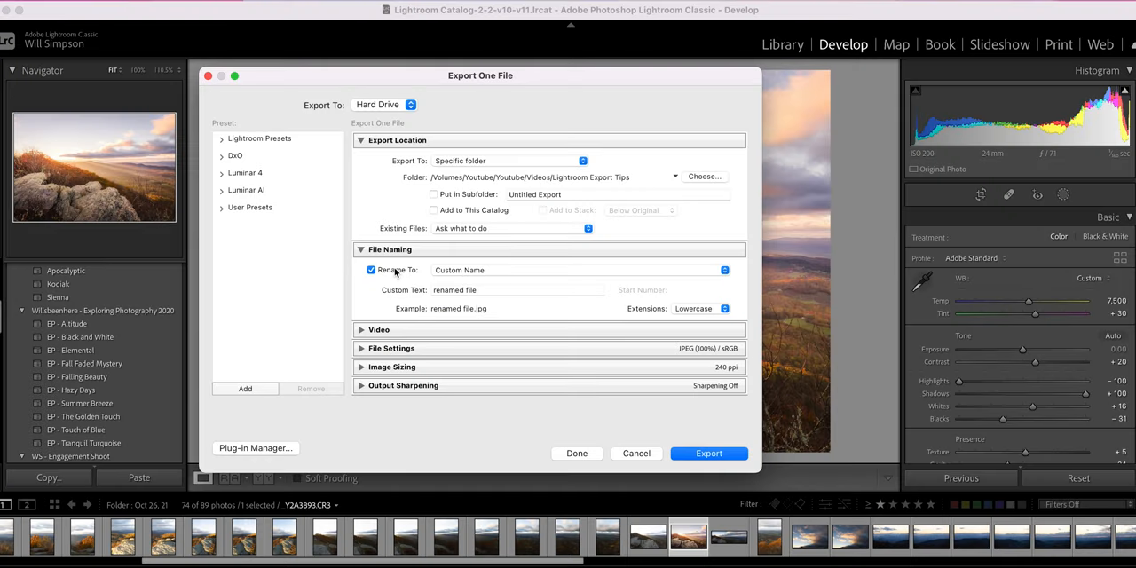
click(371, 270)
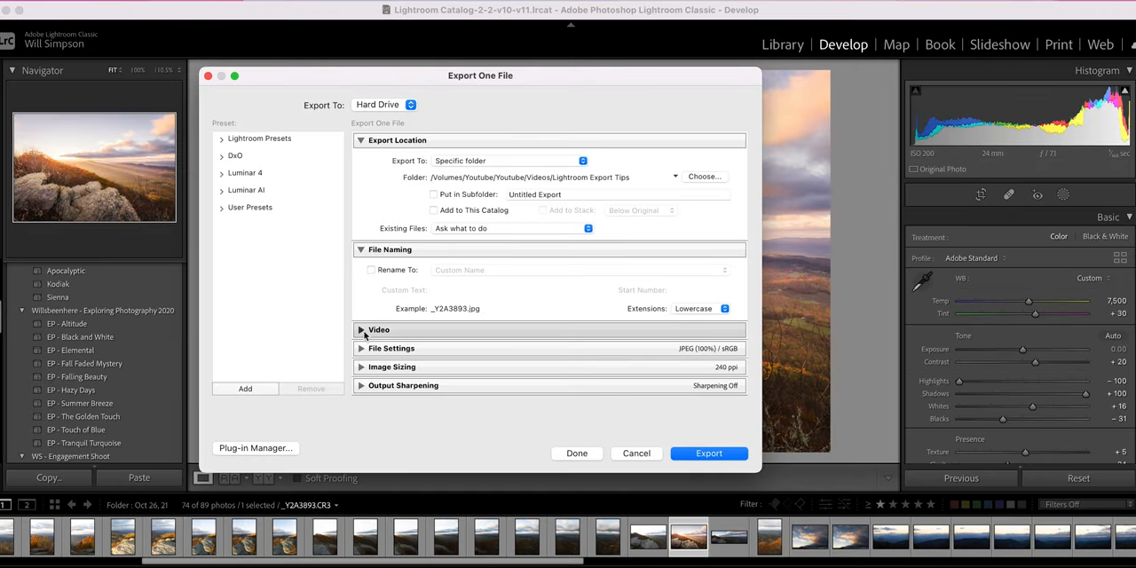
click(362, 330)
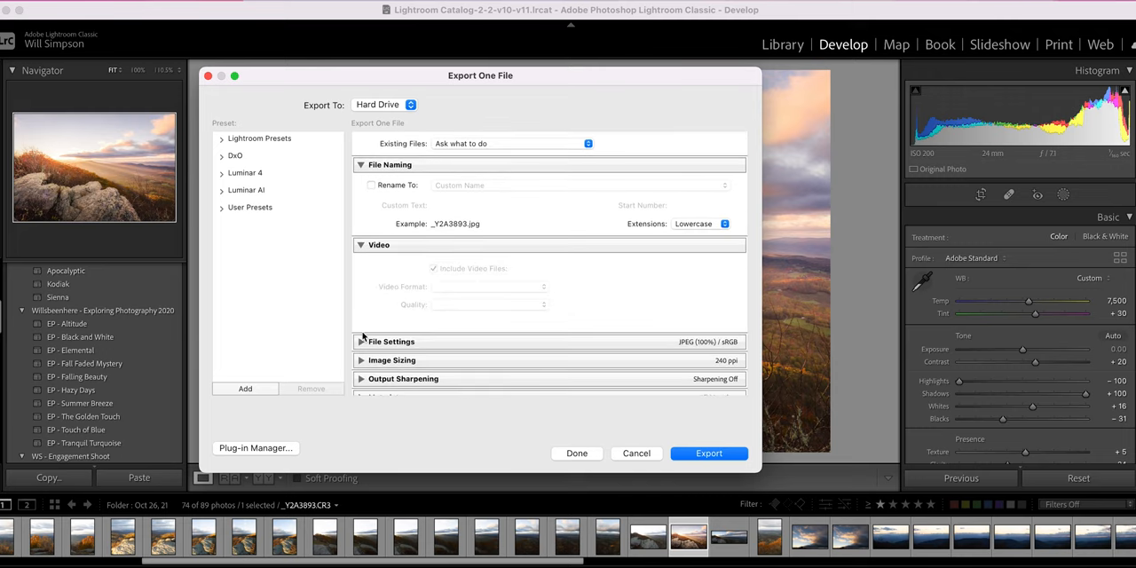
scroll(up, 3)
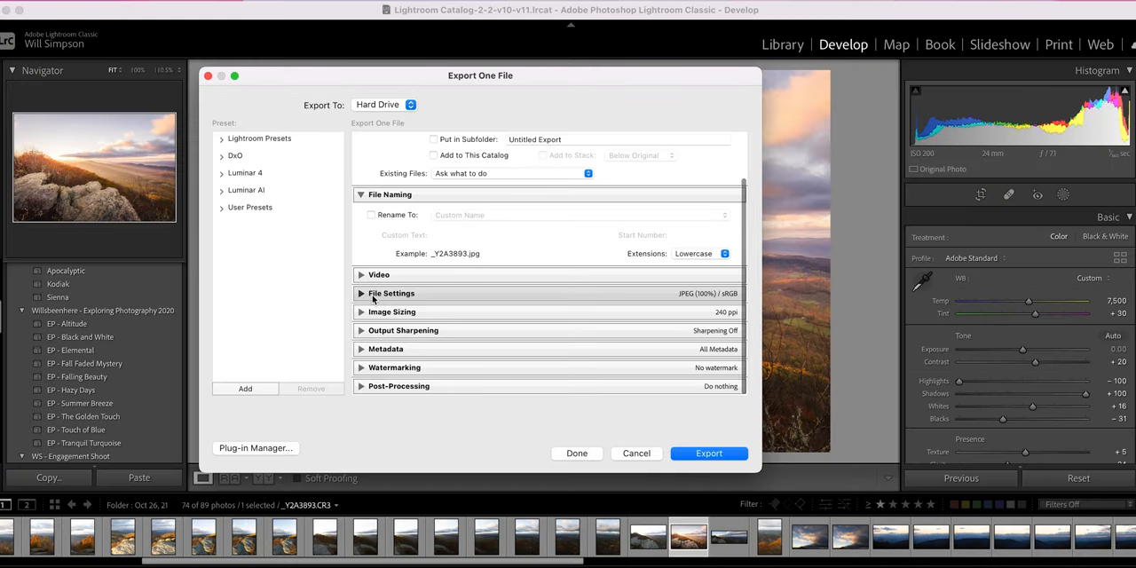
Set File Settings to JPEG at quality 100 in the sRGB colour space
click(391, 293)
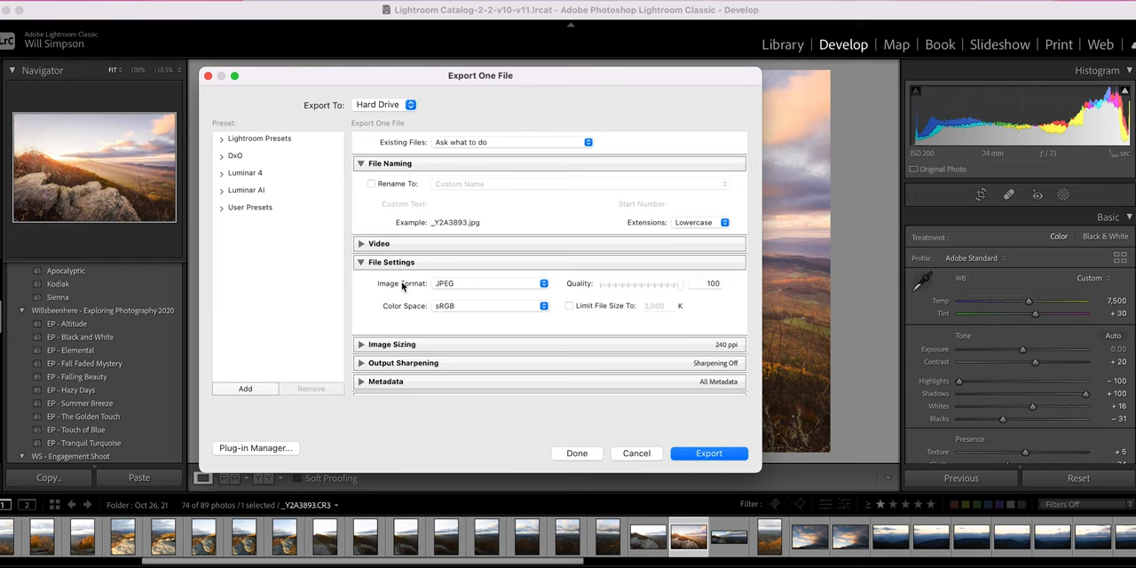
click(490, 284)
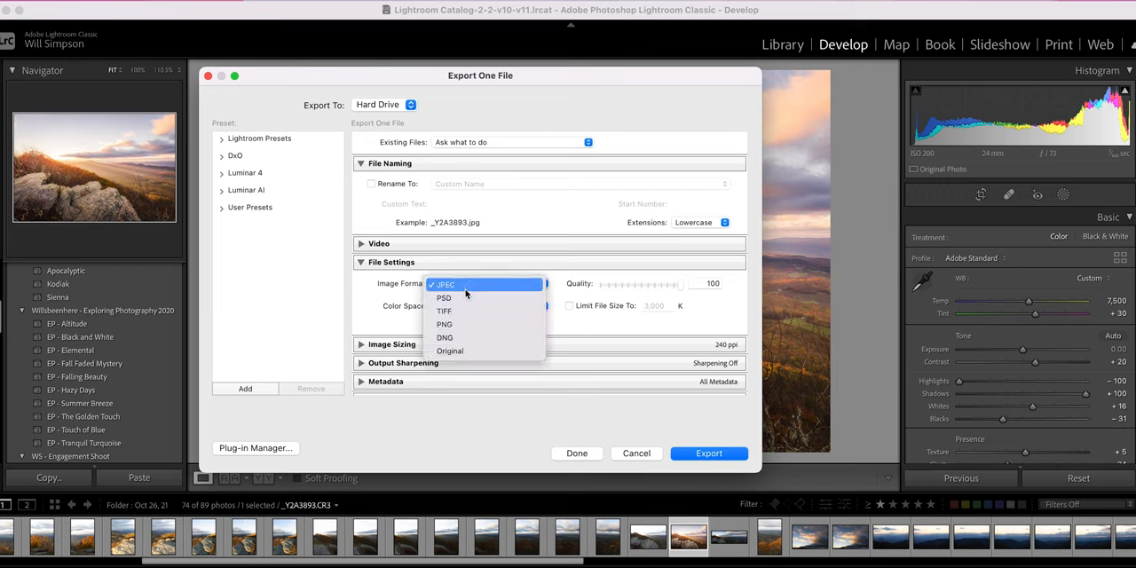
mouse_move(444, 337)
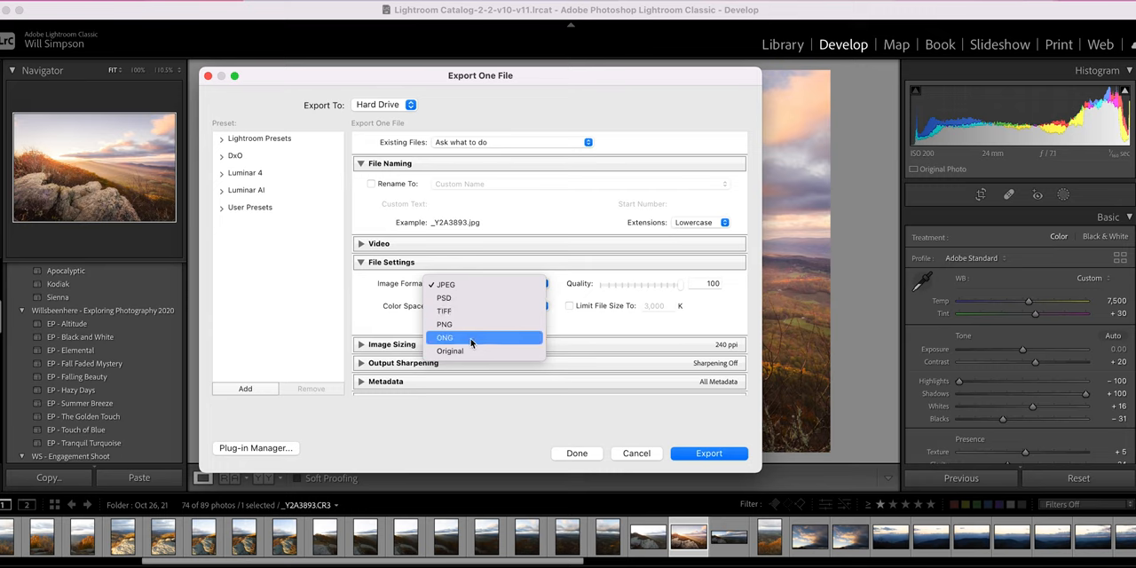
mouse_move(453, 352)
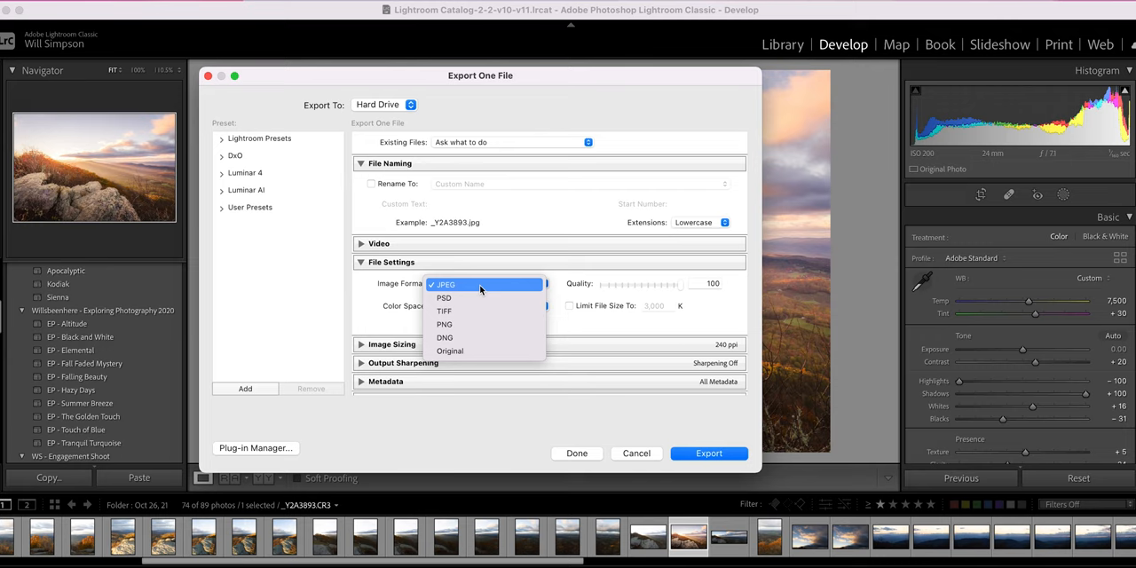
mouse_move(491, 338)
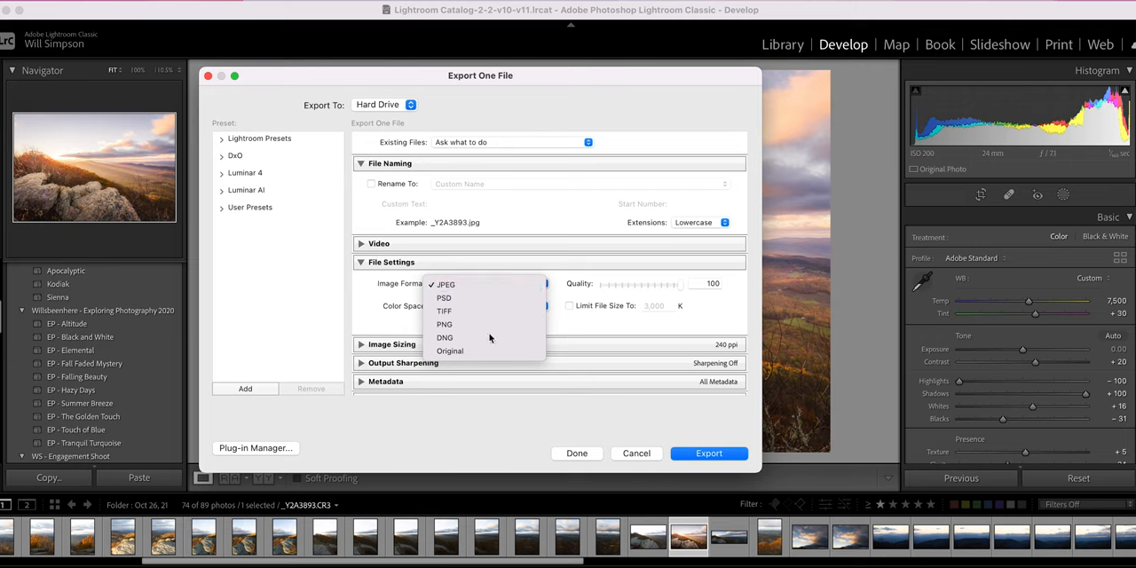
click(444, 337)
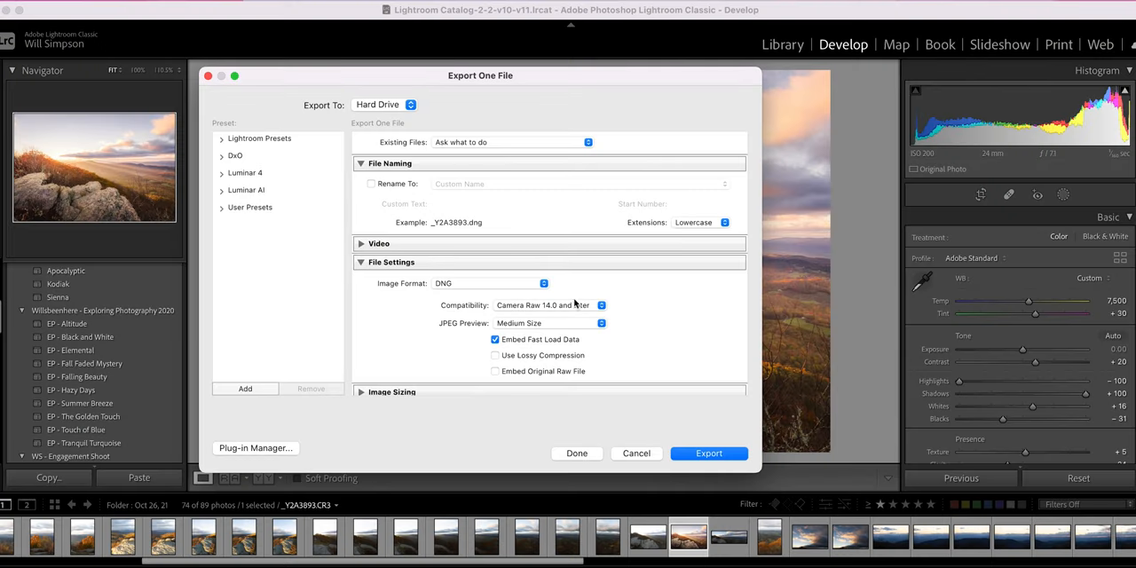
mouse_move(515, 316)
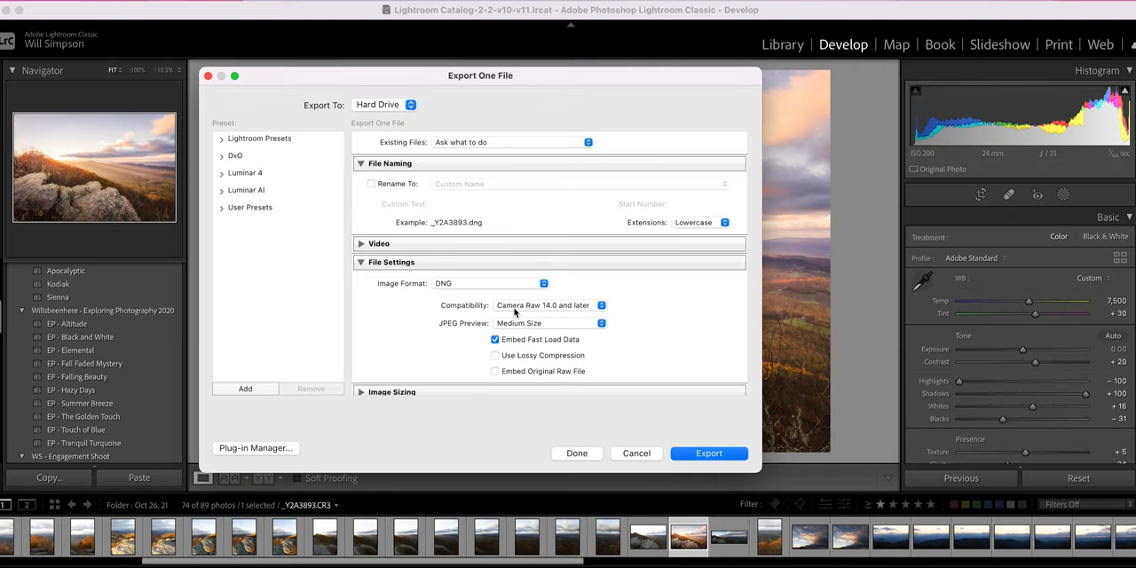
click(488, 283)
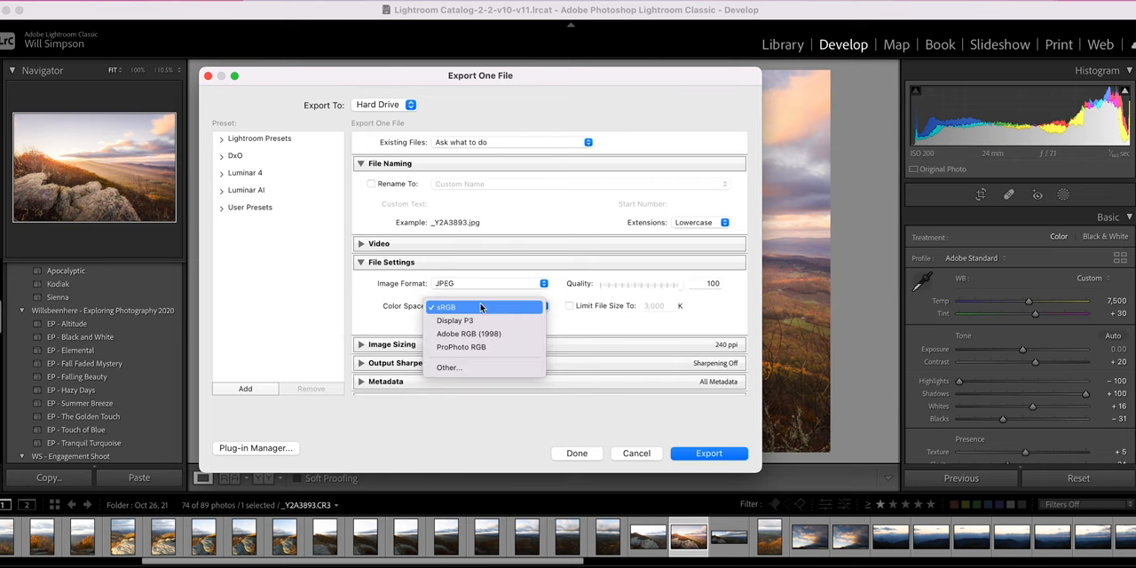
mouse_move(412, 299)
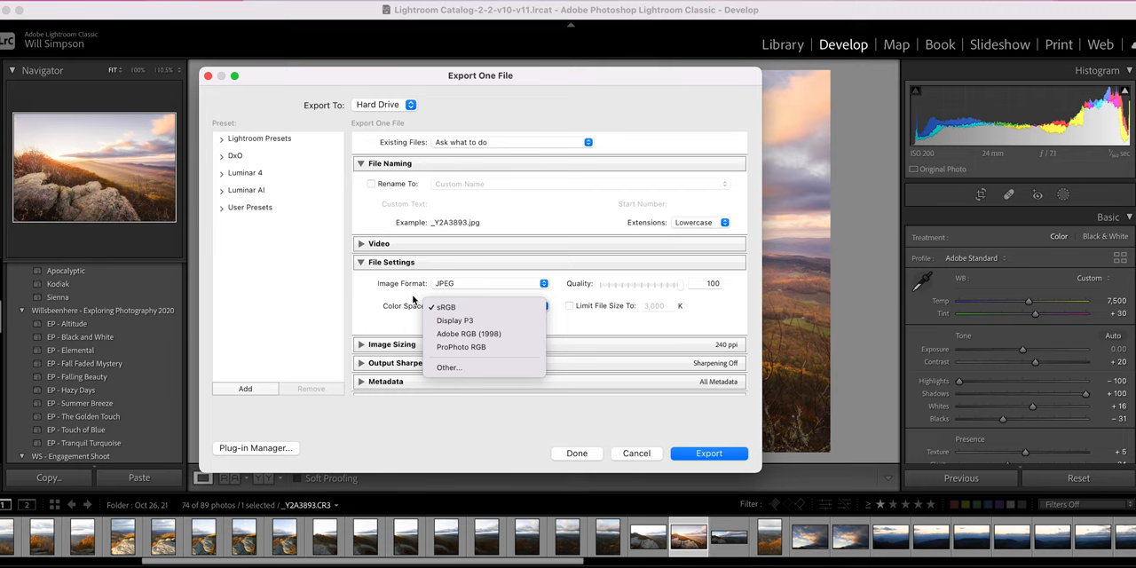
click(444, 306)
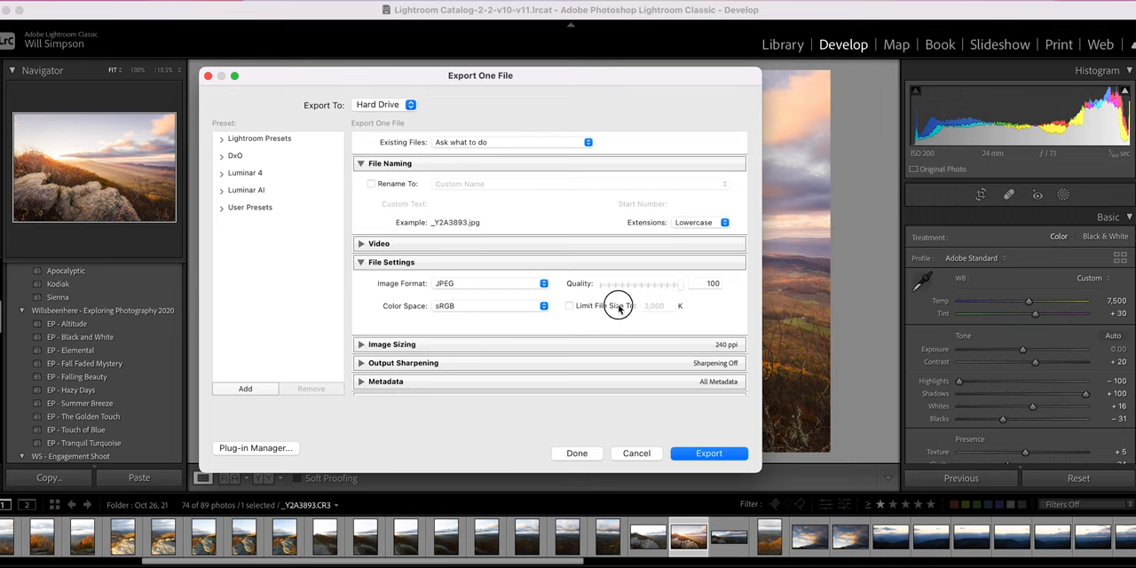
Limit the exported file size to 3,000 K
click(569, 306)
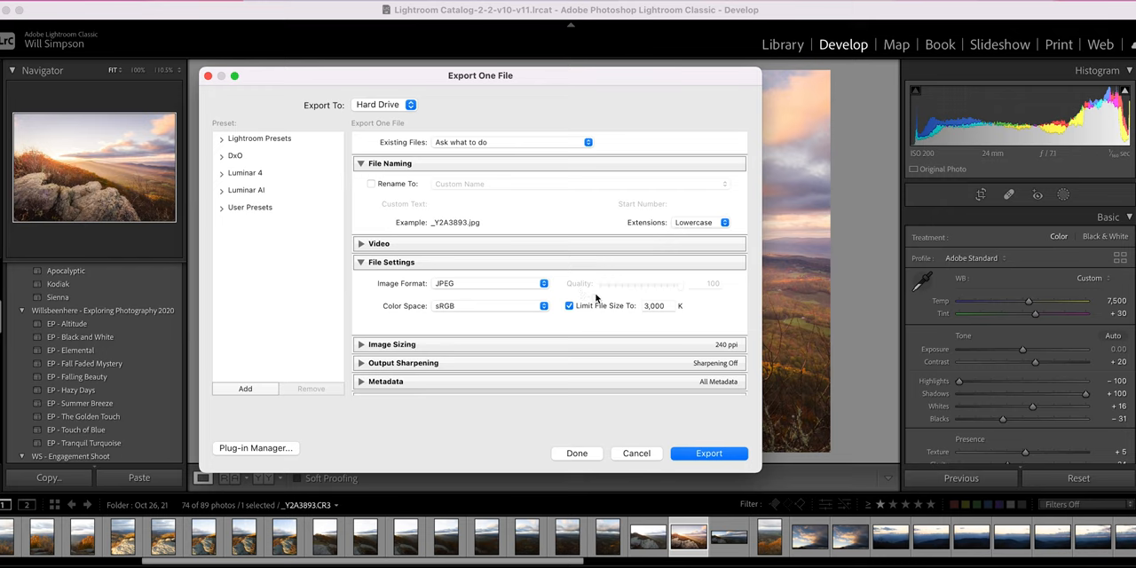
mouse_move(597, 326)
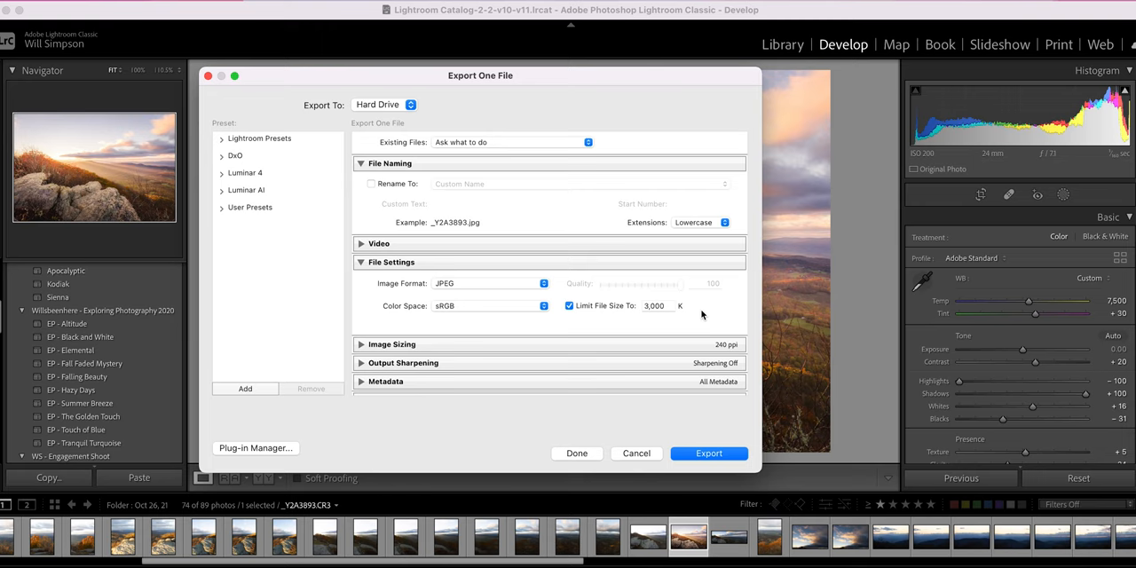
mouse_move(689, 313)
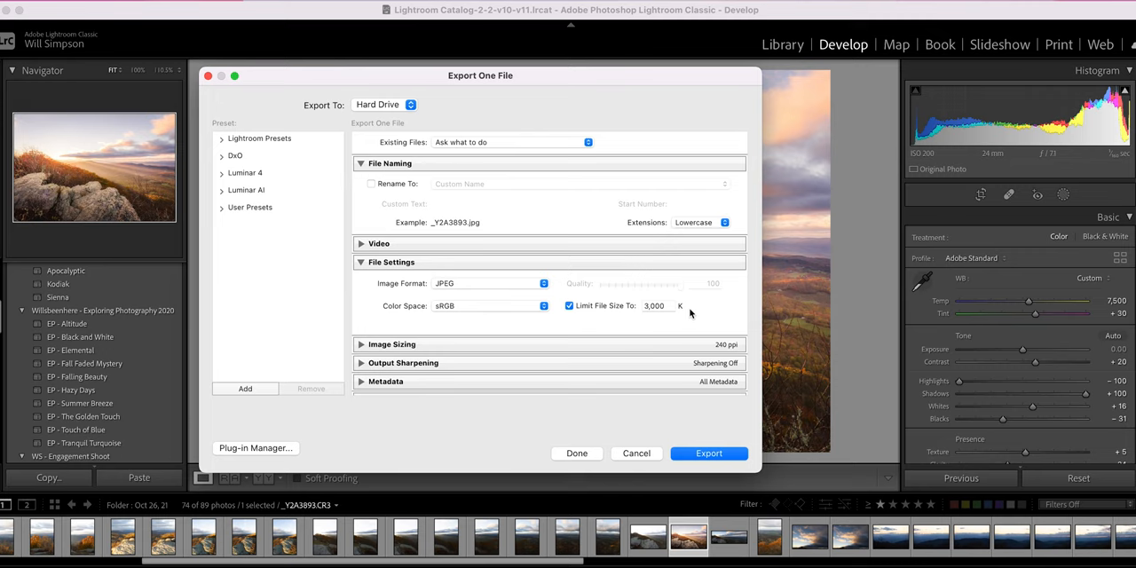
Switch the export file size limit back off, restoring quality 100
click(568, 305)
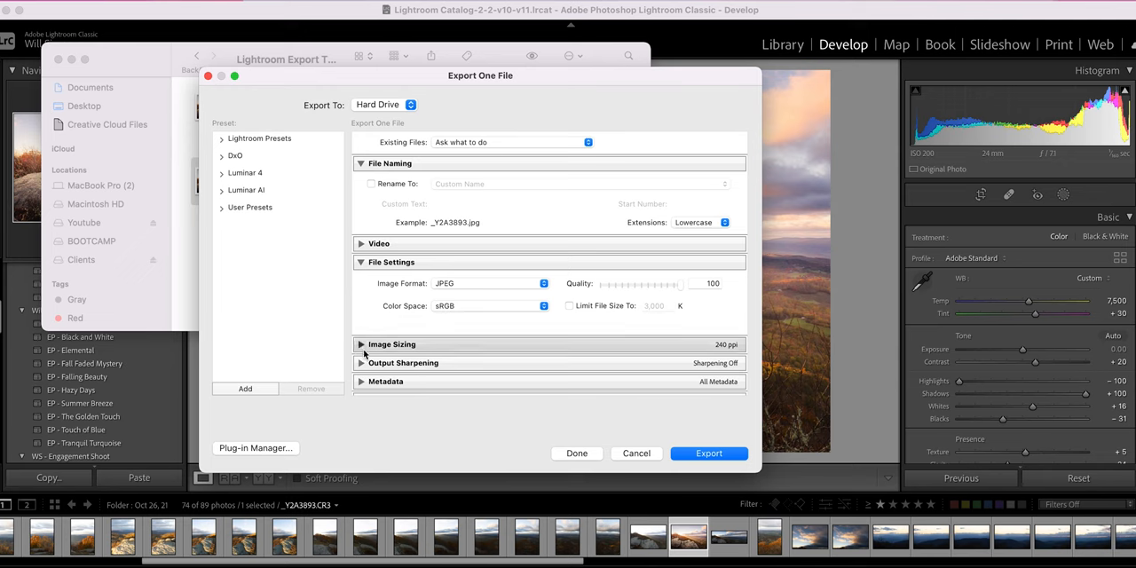
Show Image Sizing with resizing off and resolution left at 240 pixels per inch
click(361, 345)
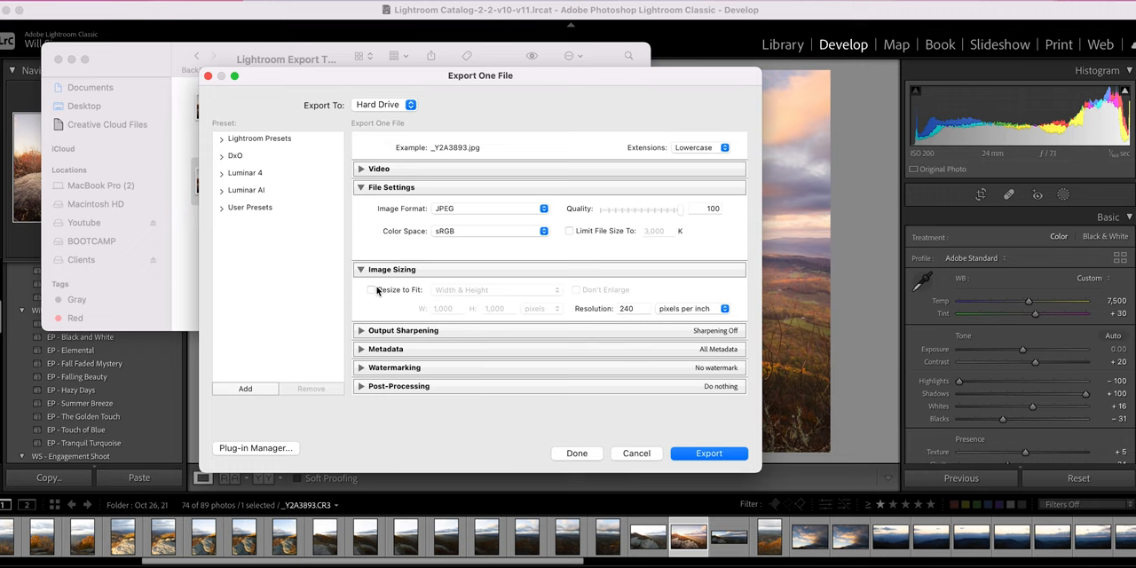
mouse_move(593, 309)
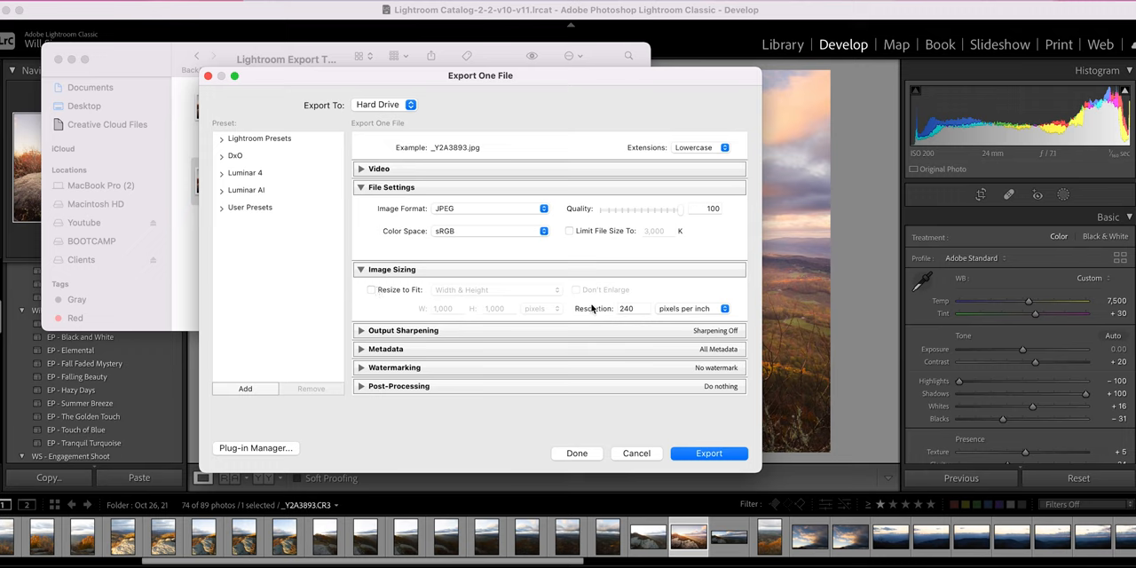
mouse_move(625, 320)
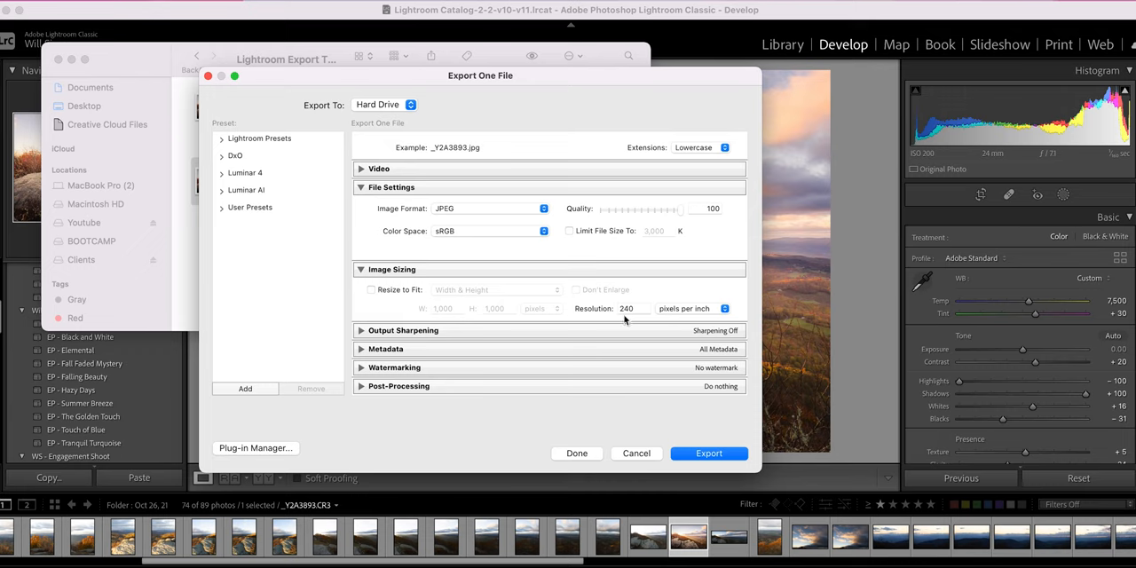
triple_click(625, 309)
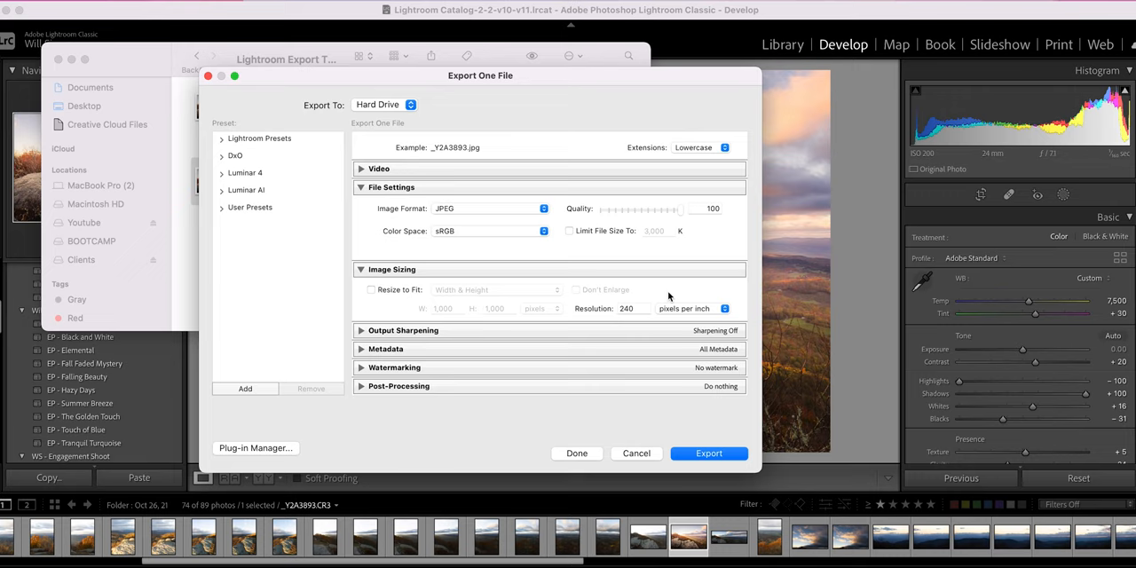
mouse_move(460, 249)
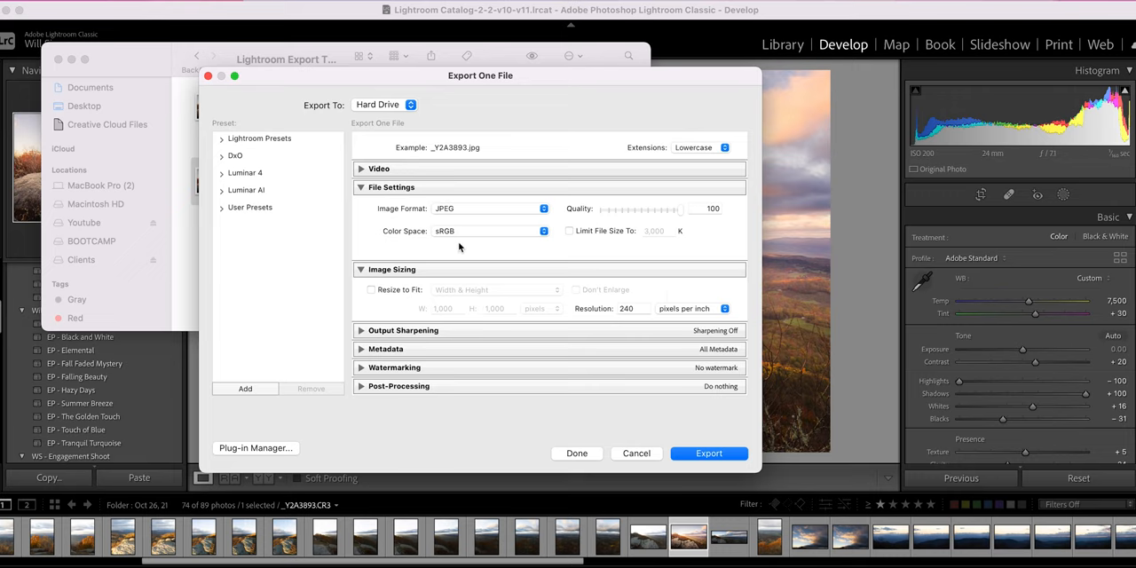
Review Output Sharpening off, all metadata included and Watermarking unchecked
click(362, 330)
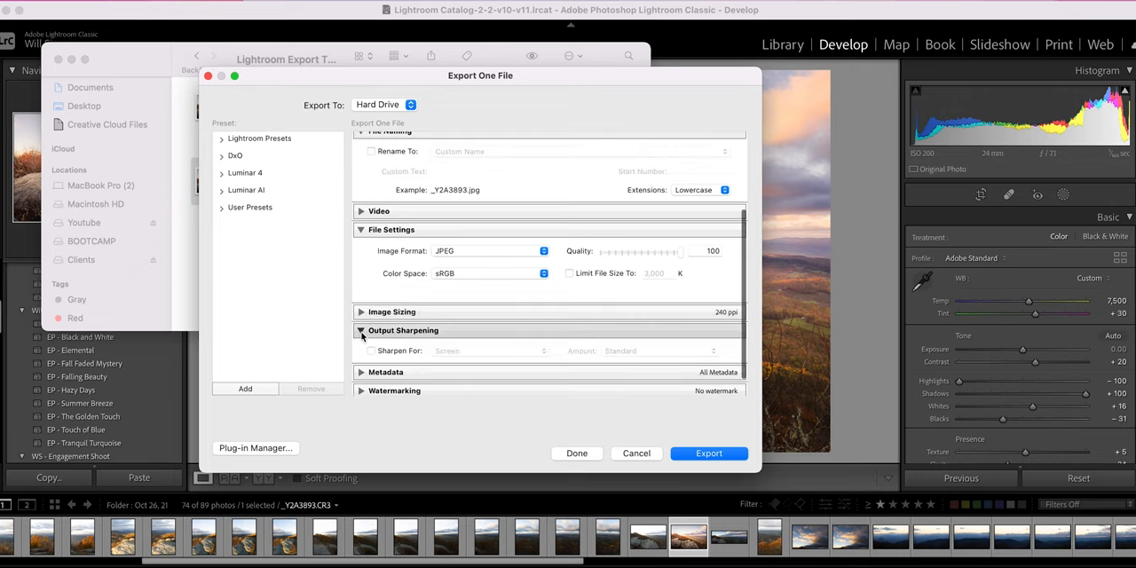
click(362, 330)
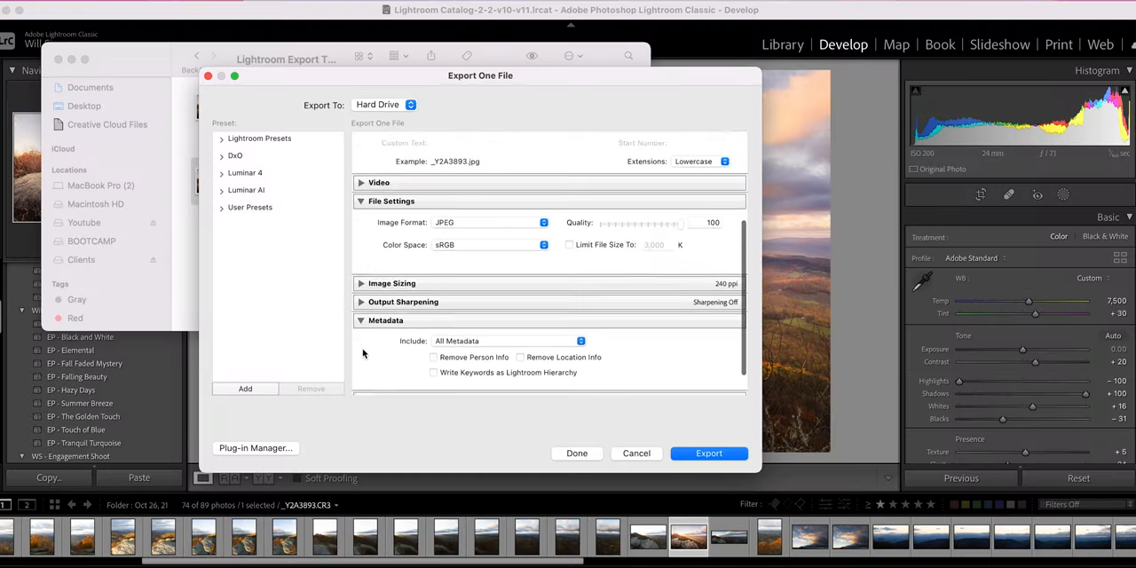
scroll(down, 3)
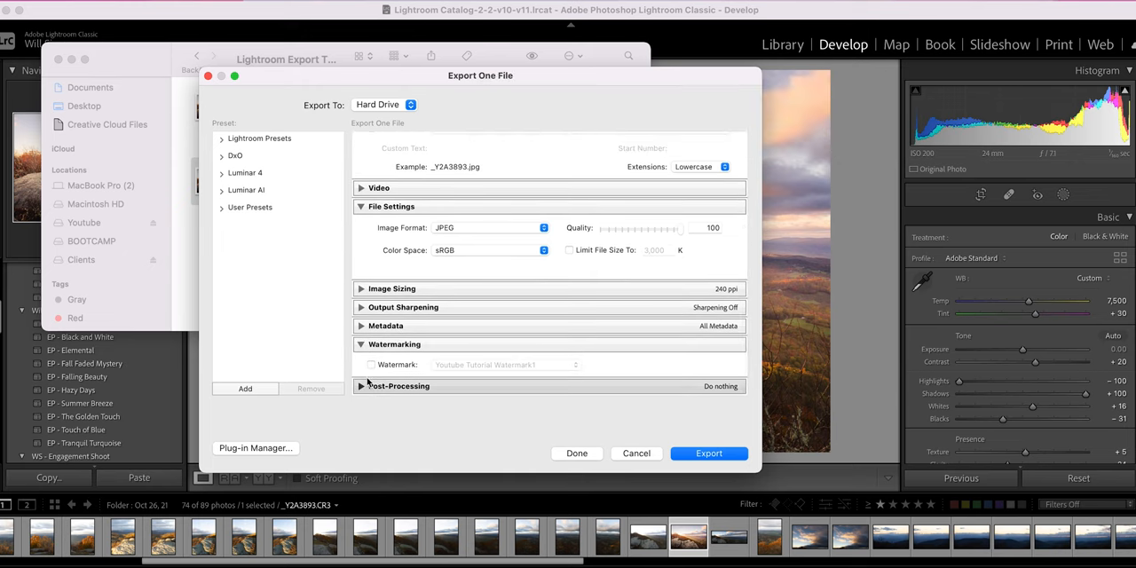
Check the Watermark Editor's custom text watermark, then reopen it via Edit Watermarks
click(371, 365)
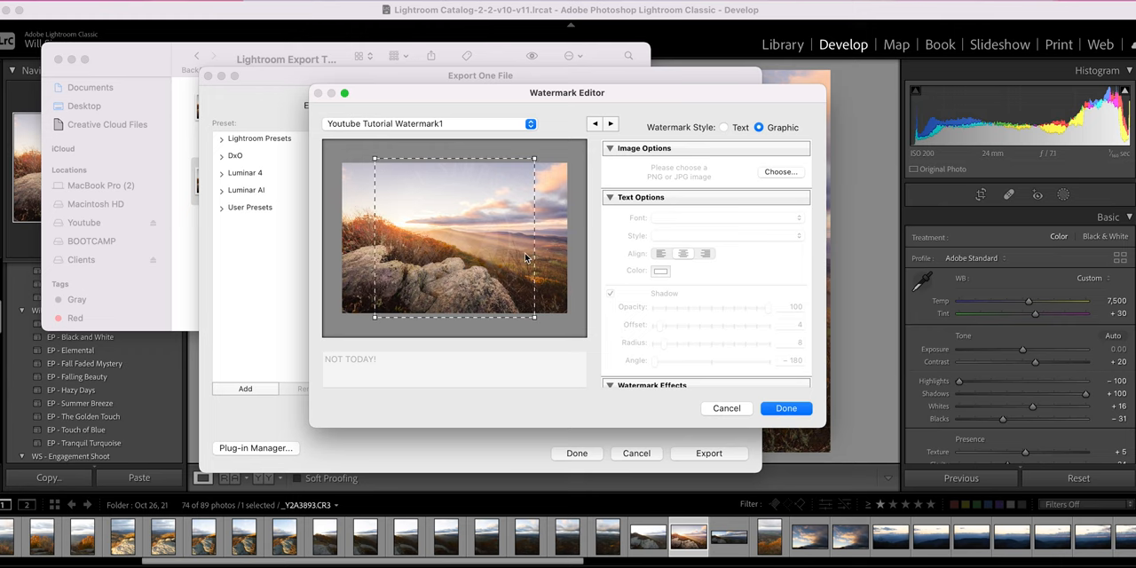
click(785, 409)
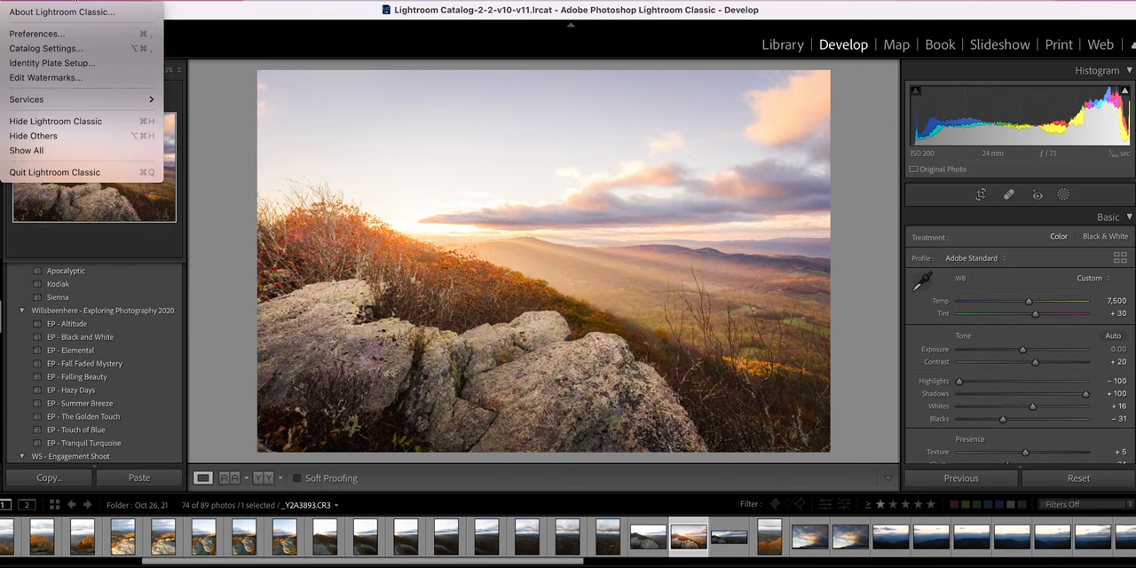
mouse_move(47, 78)
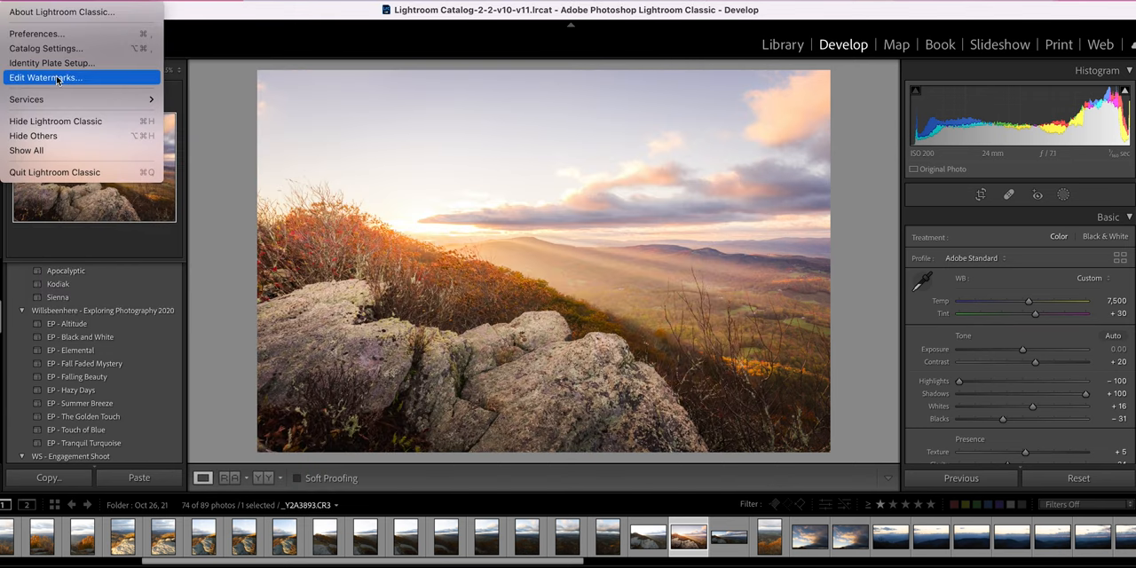
click(45, 78)
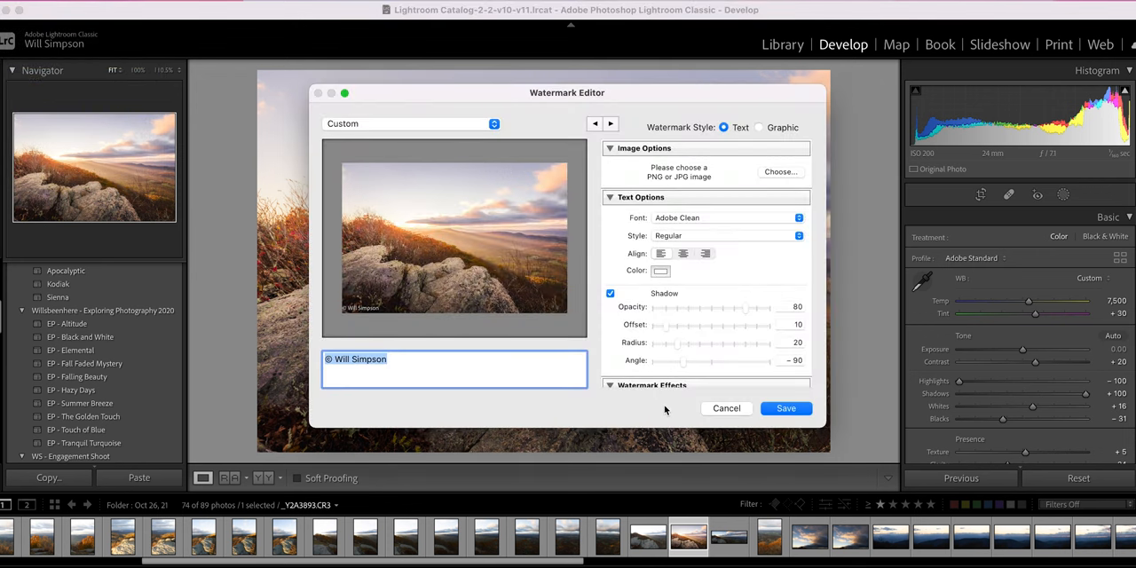
mouse_move(739, 415)
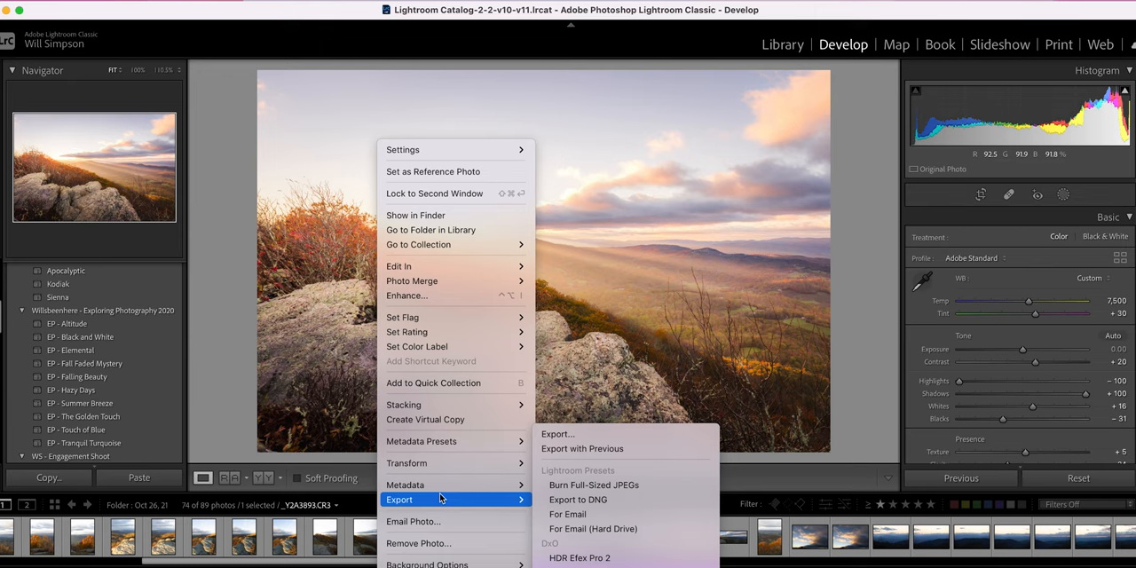
Reopen the export dialog and expand Watermarking, leaving post-processing set to Do nothing
click(558, 433)
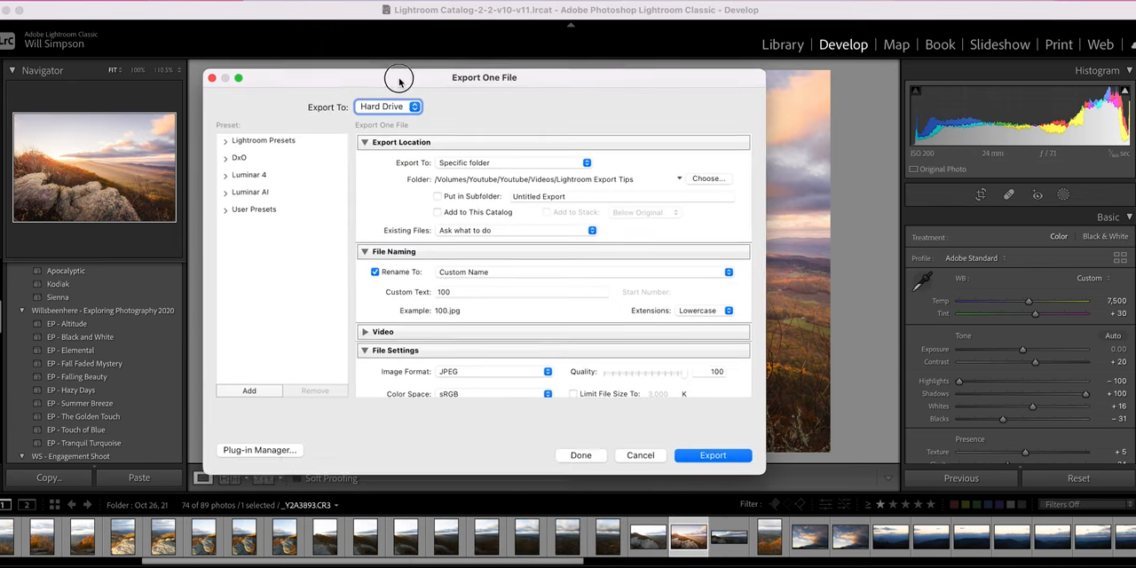
scroll(down, 3)
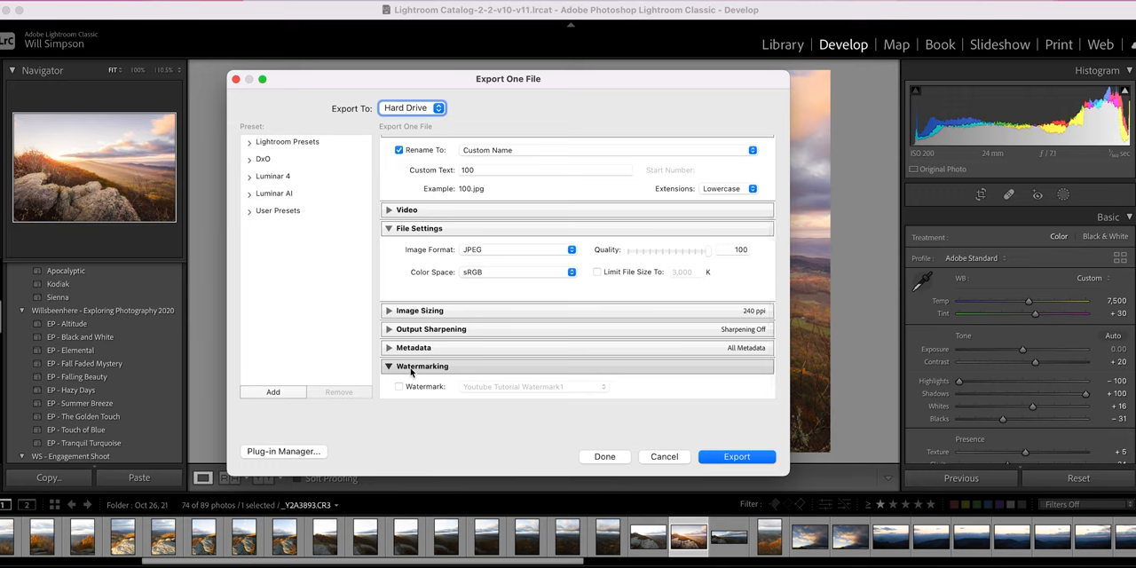
click(422, 366)
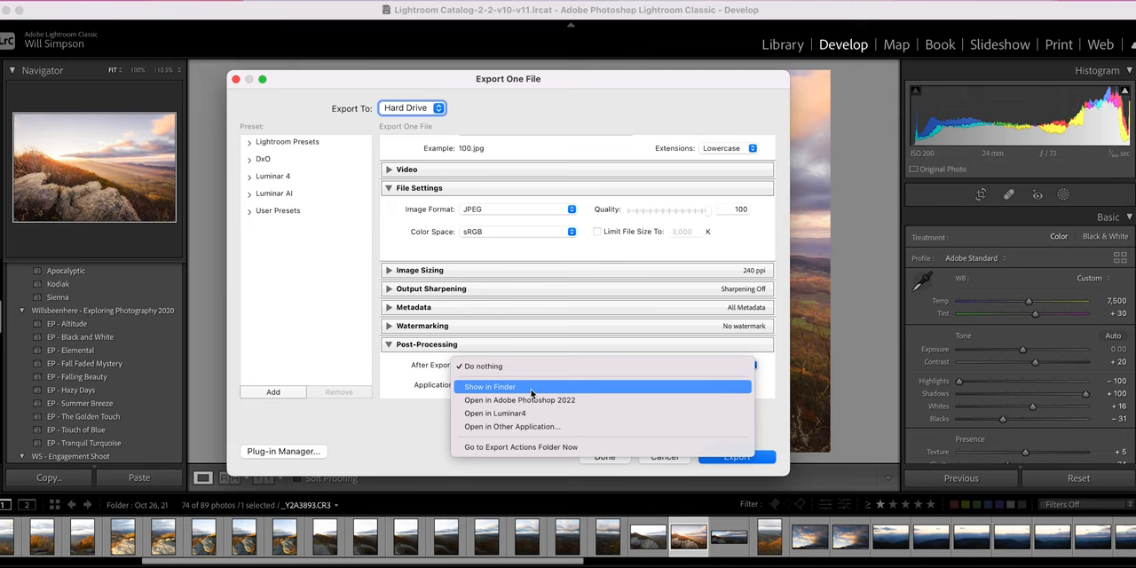
mouse_move(559, 402)
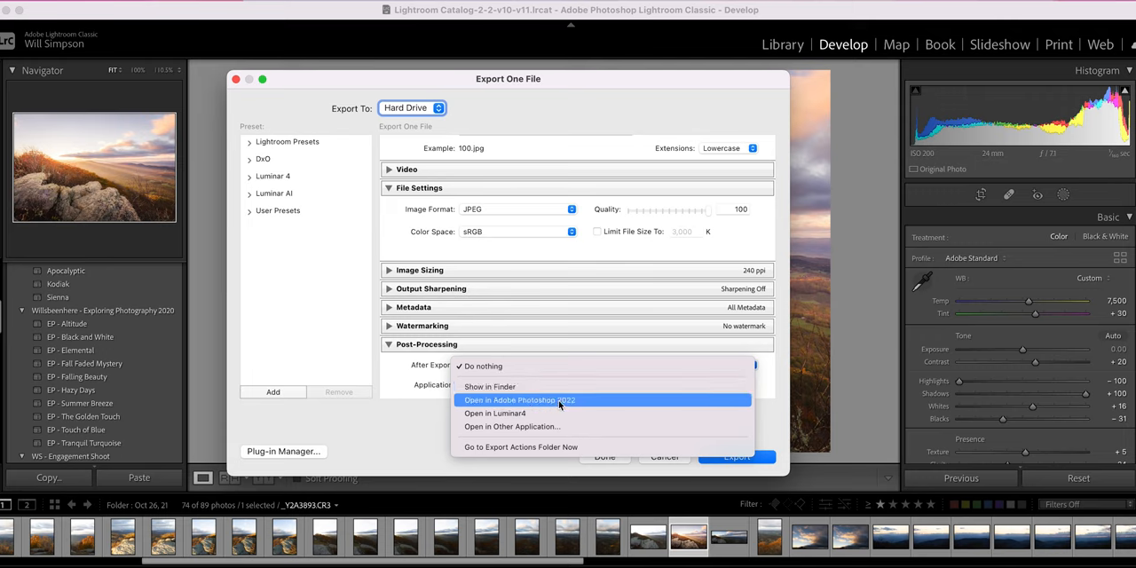
mouse_move(483, 366)
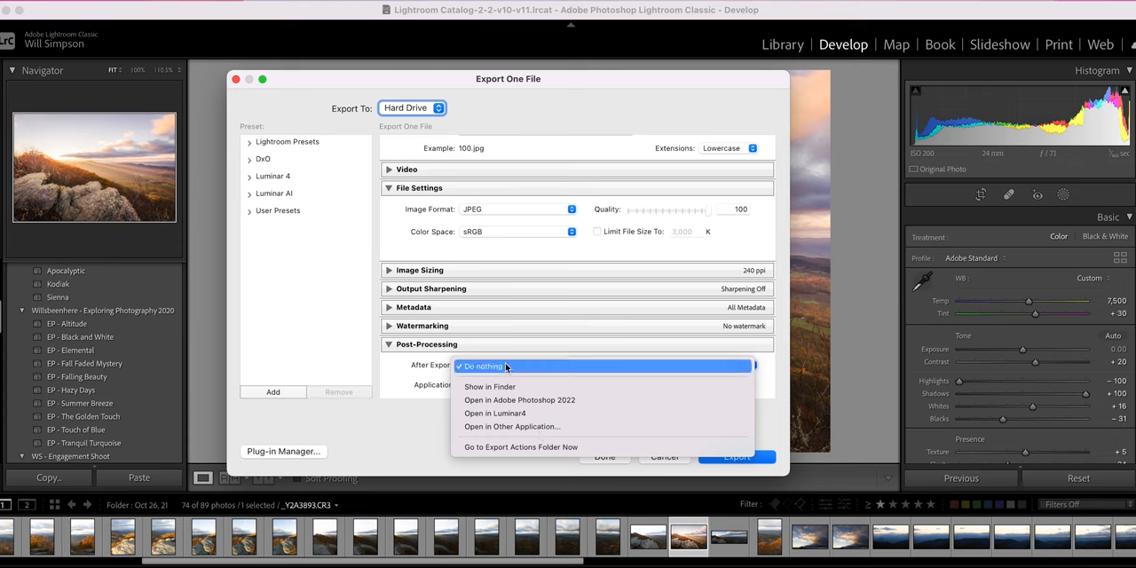
Set After Export to Do nothing so no application runs after exporting
click(483, 366)
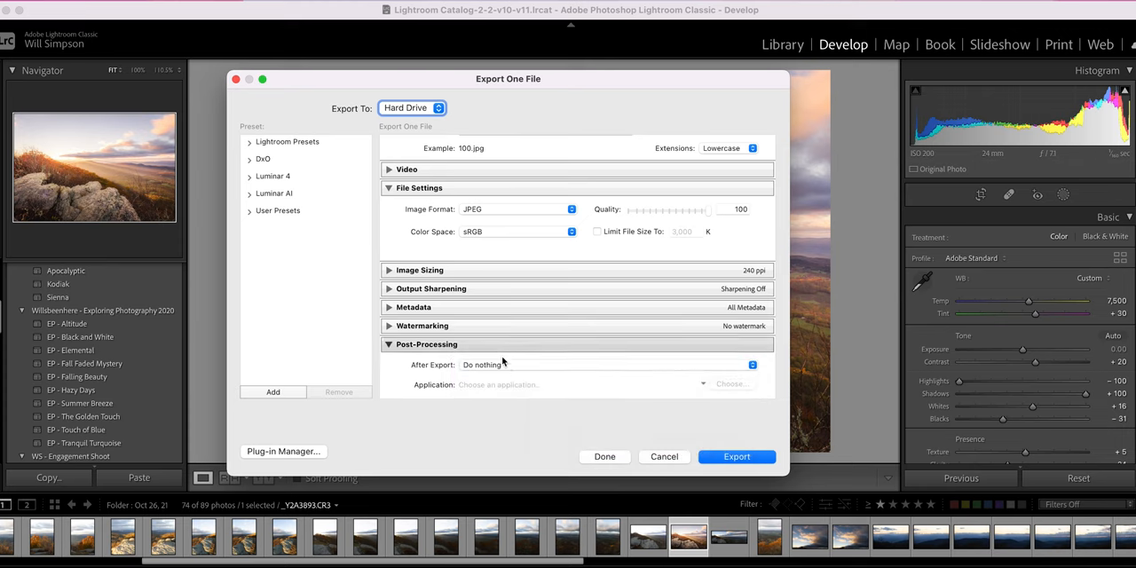